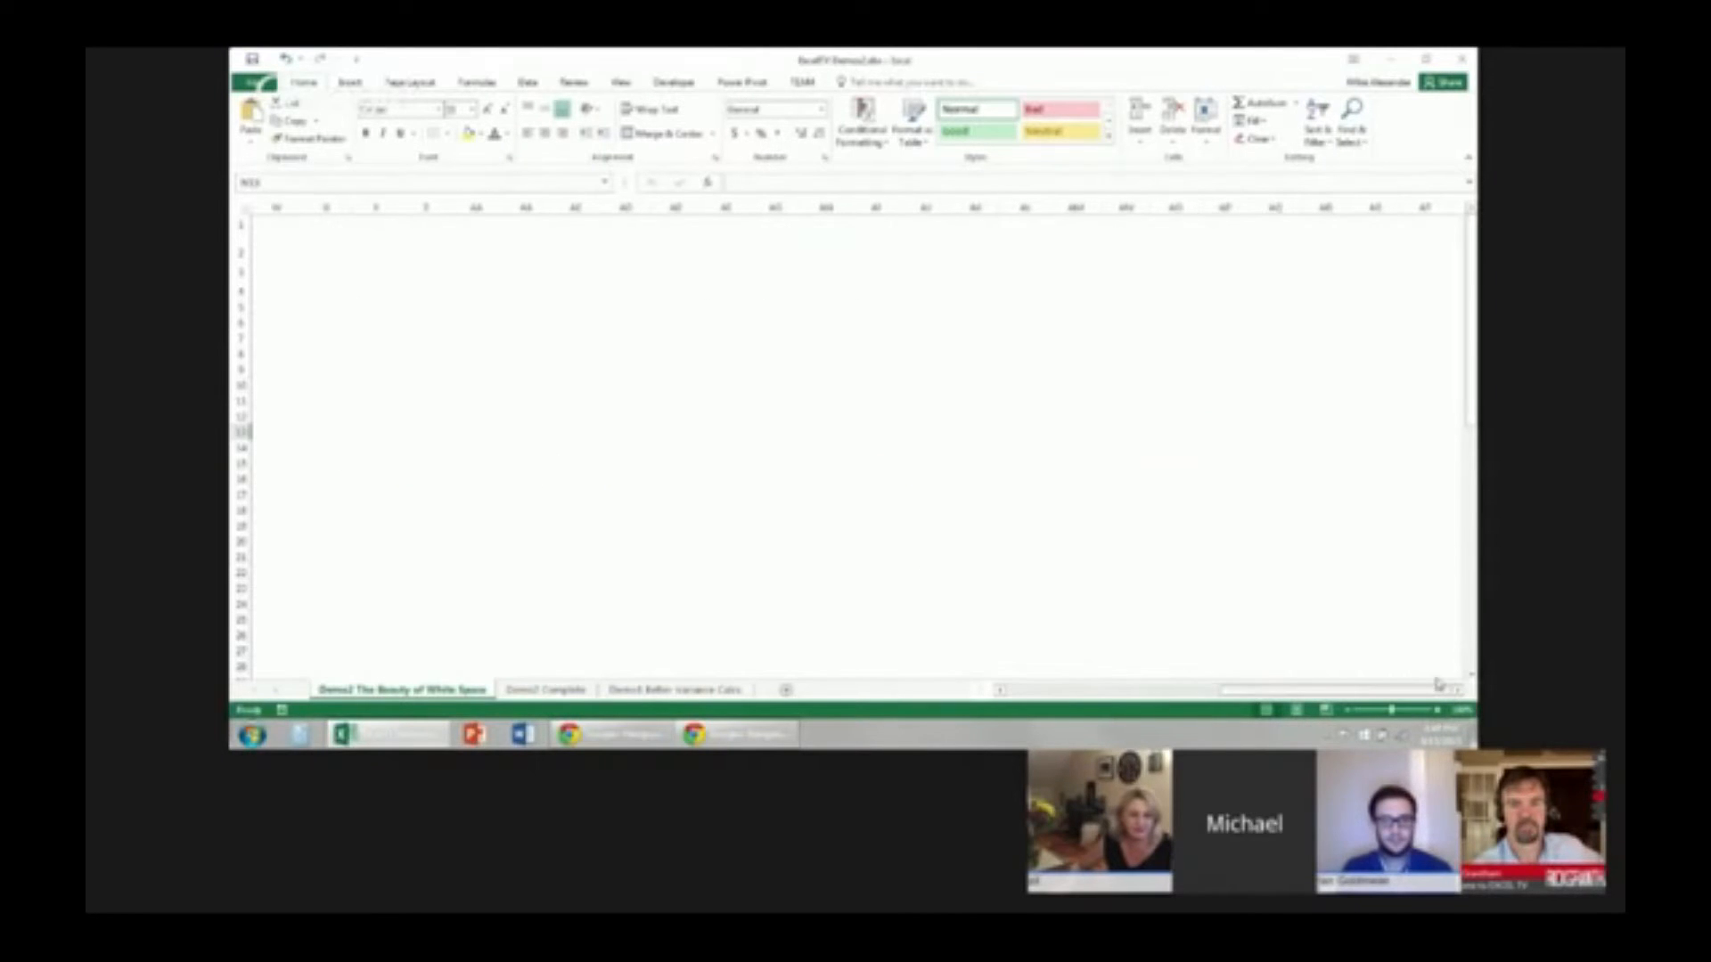
Enter 2006 and two more numbers down a column, then bring up their formatting options
click(728, 271)
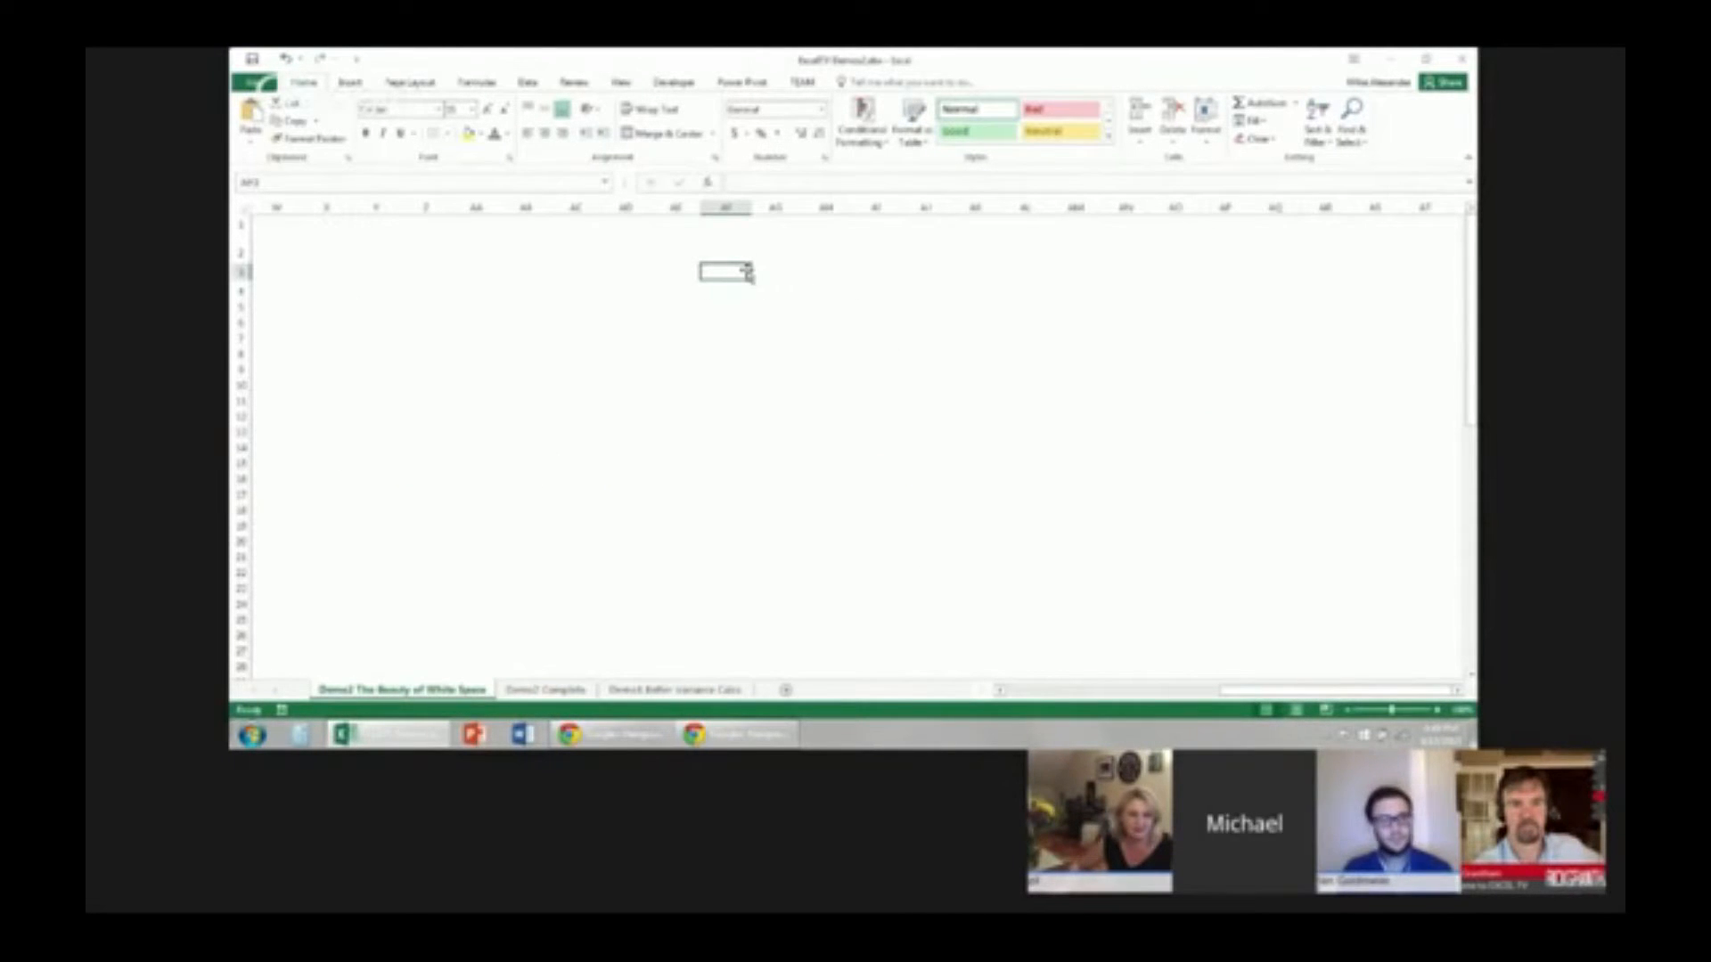
text(2006)
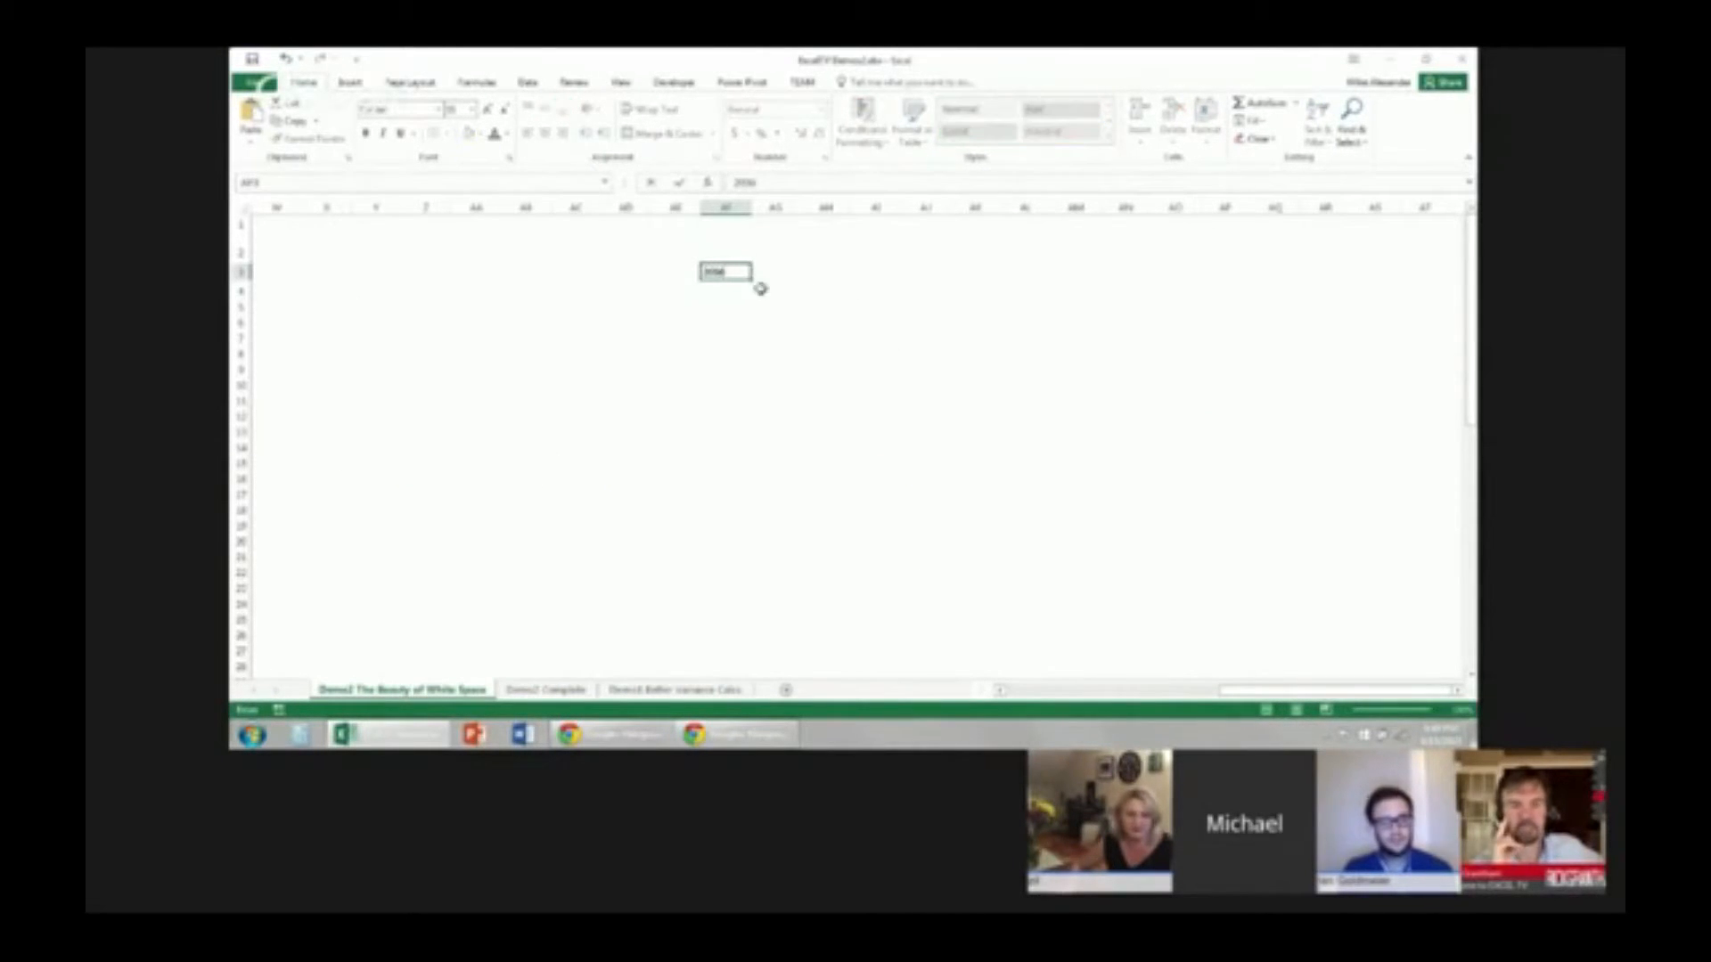
right_click(718, 272)
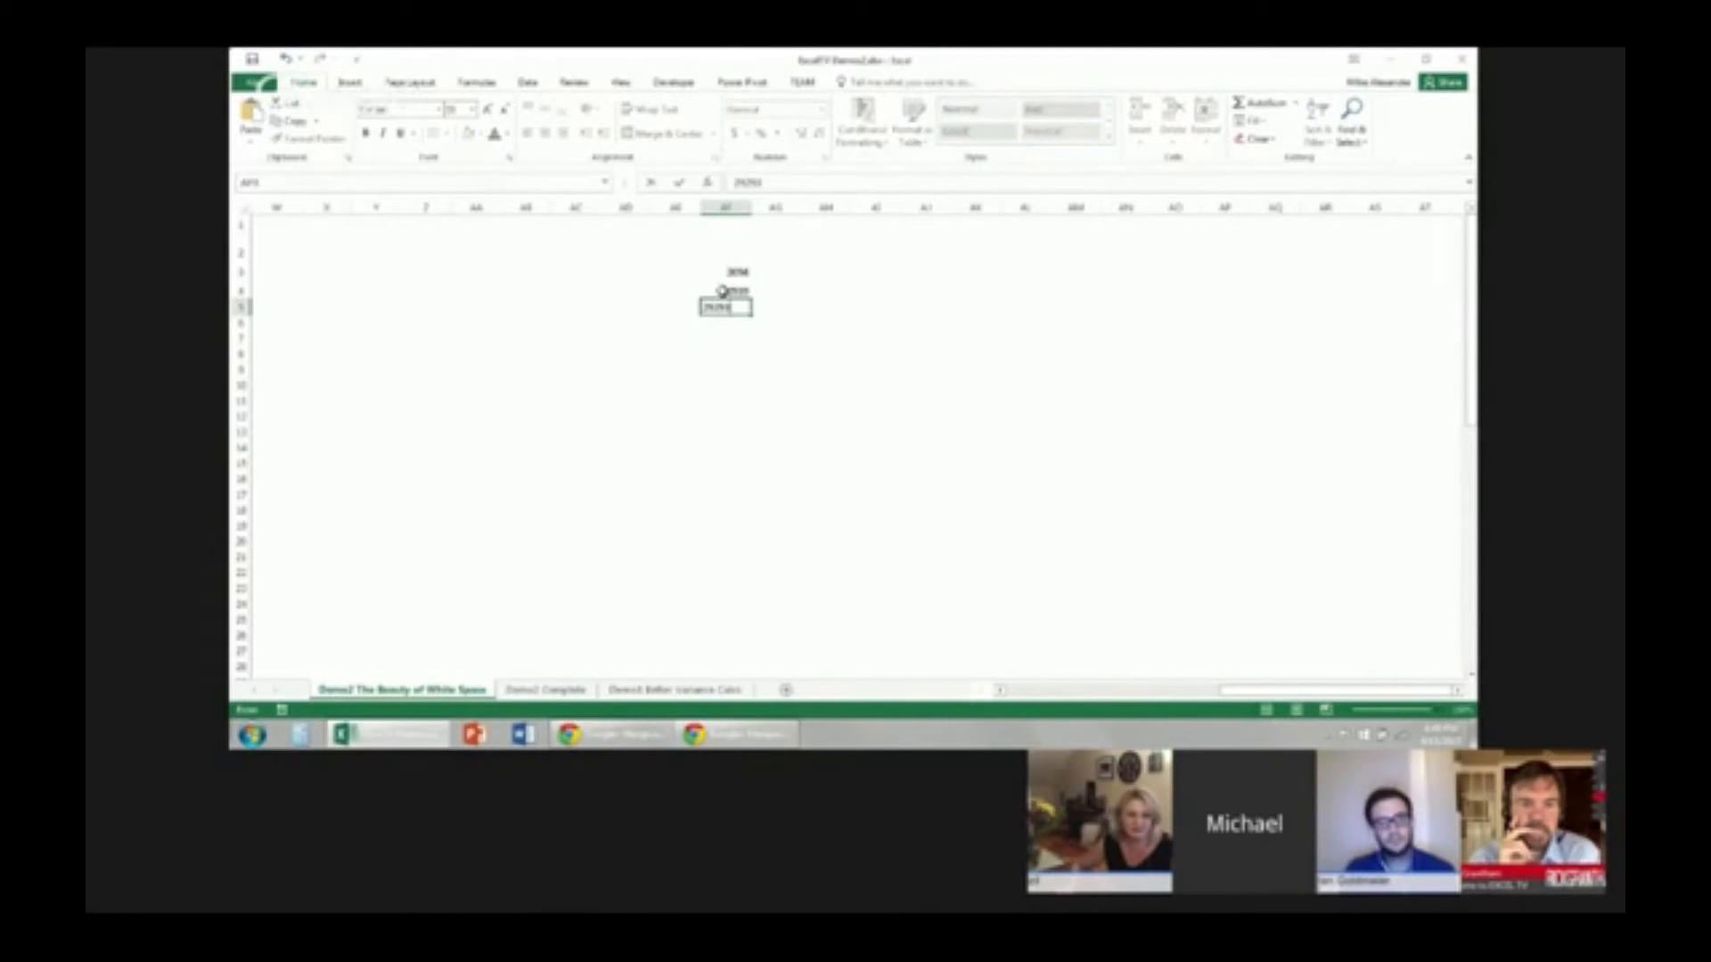
right_click(722, 305)
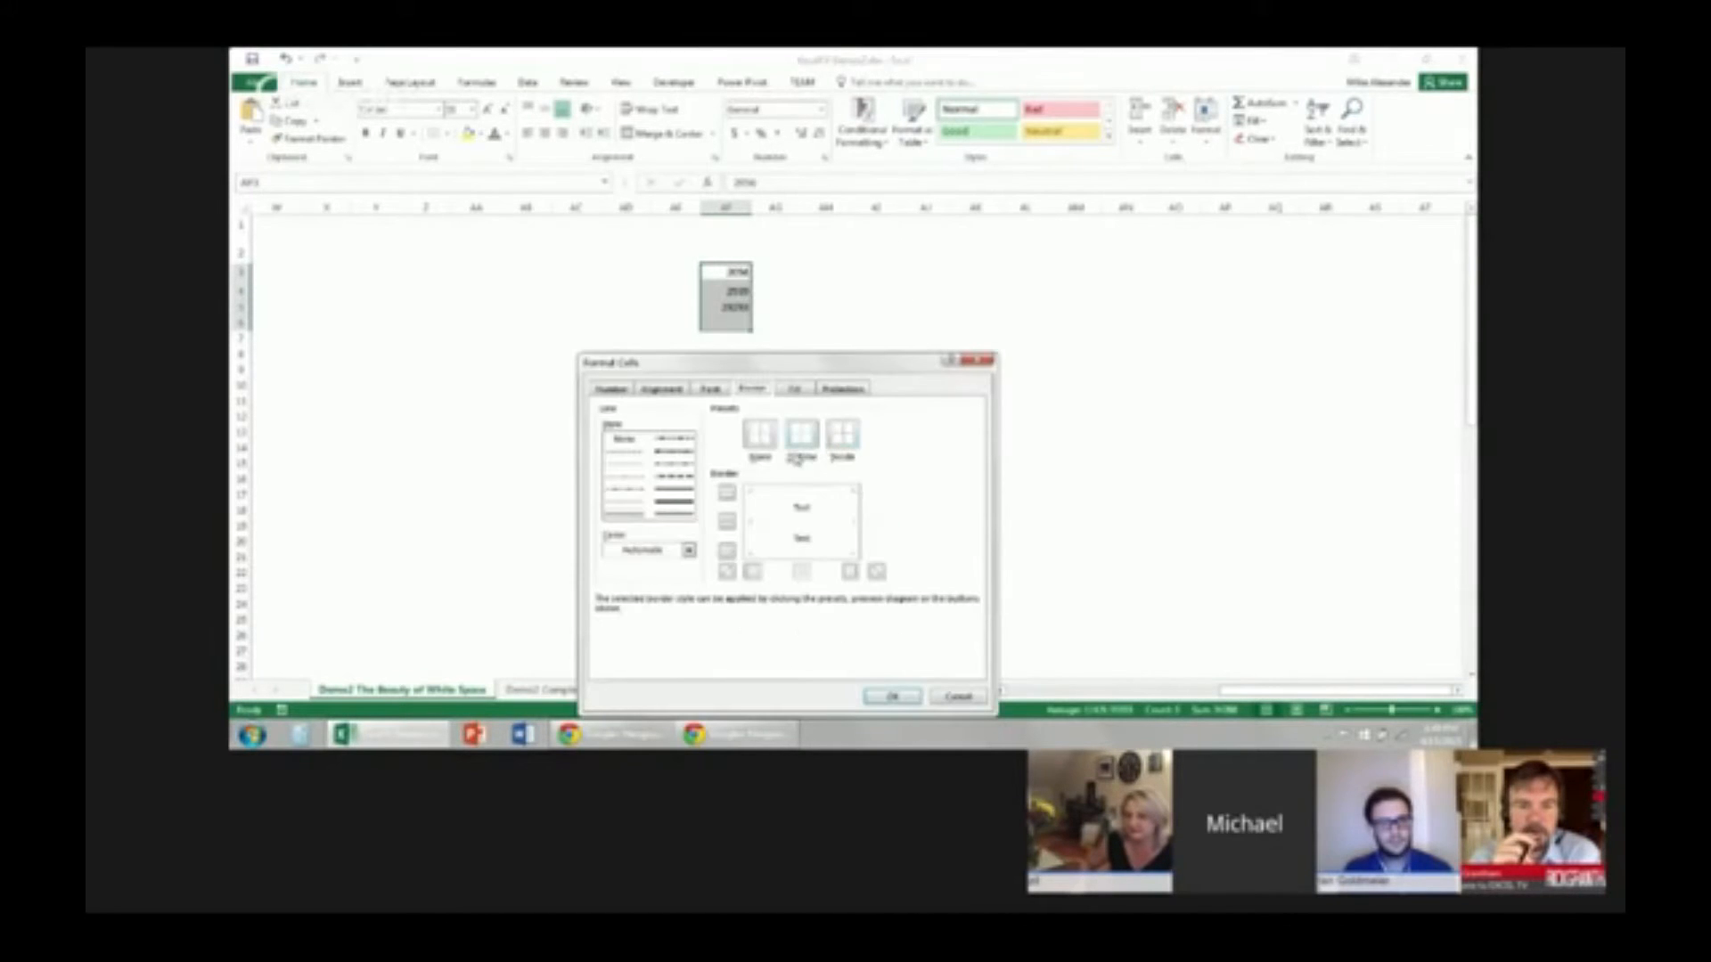
Format the numbers as Number with a thousands separator and 0 decimals (e.g. 2,056, 26,293)
click(614, 389)
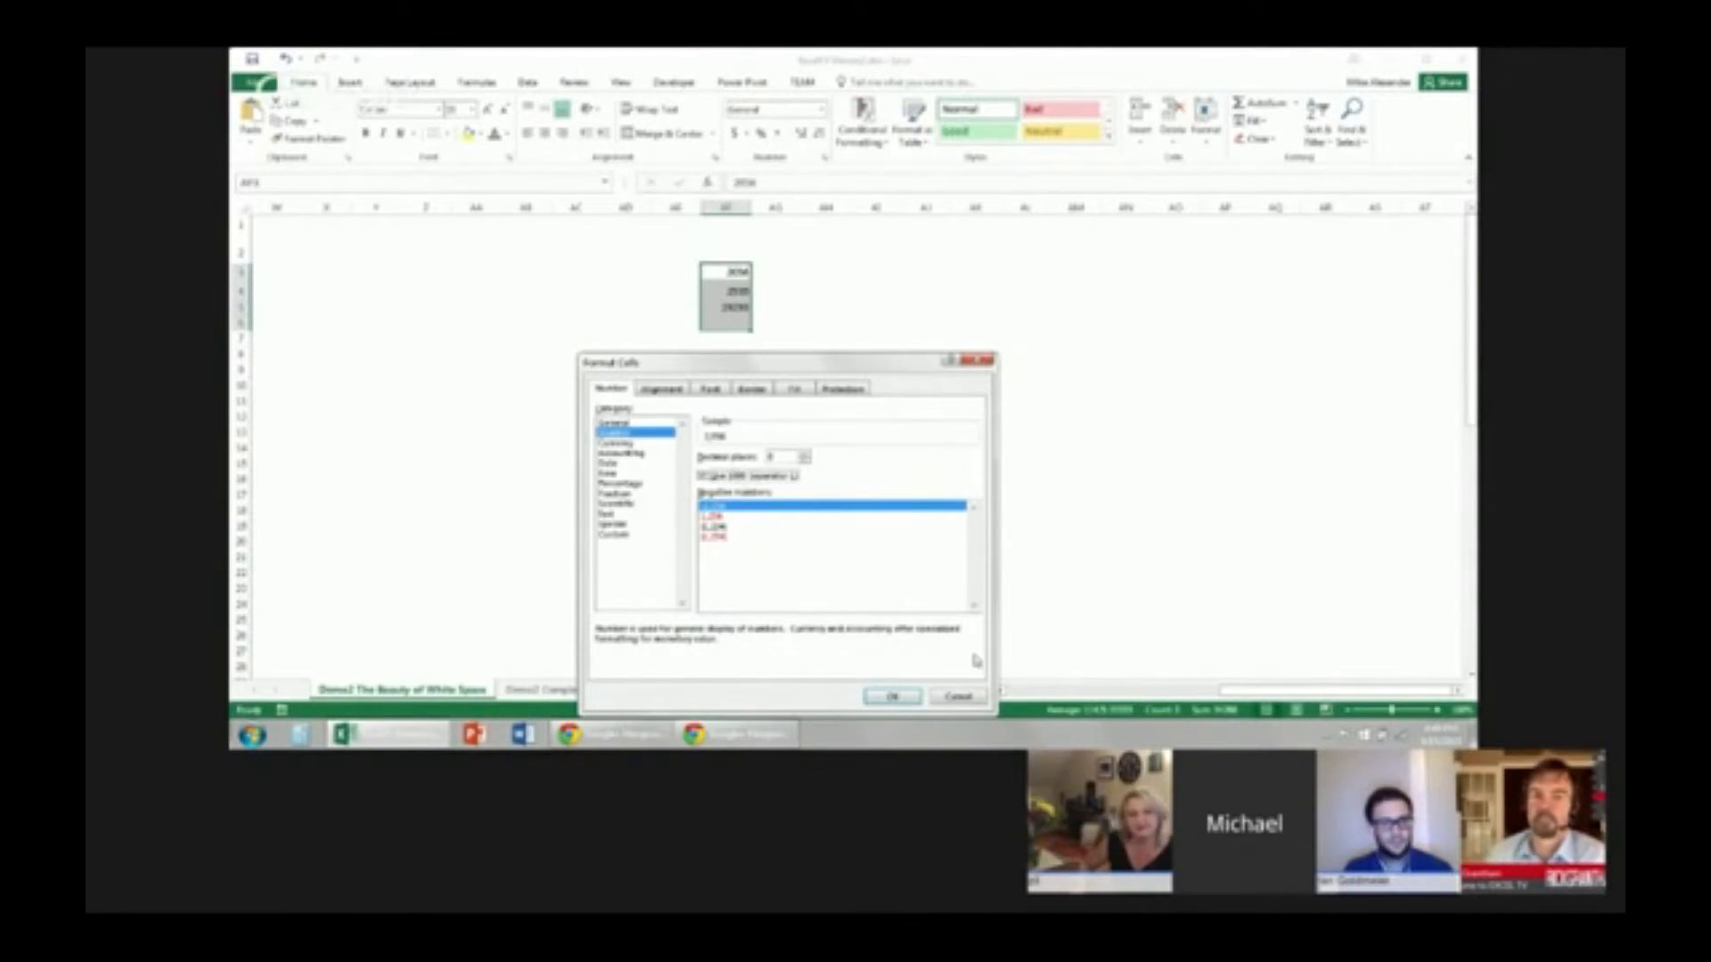
click(893, 696)
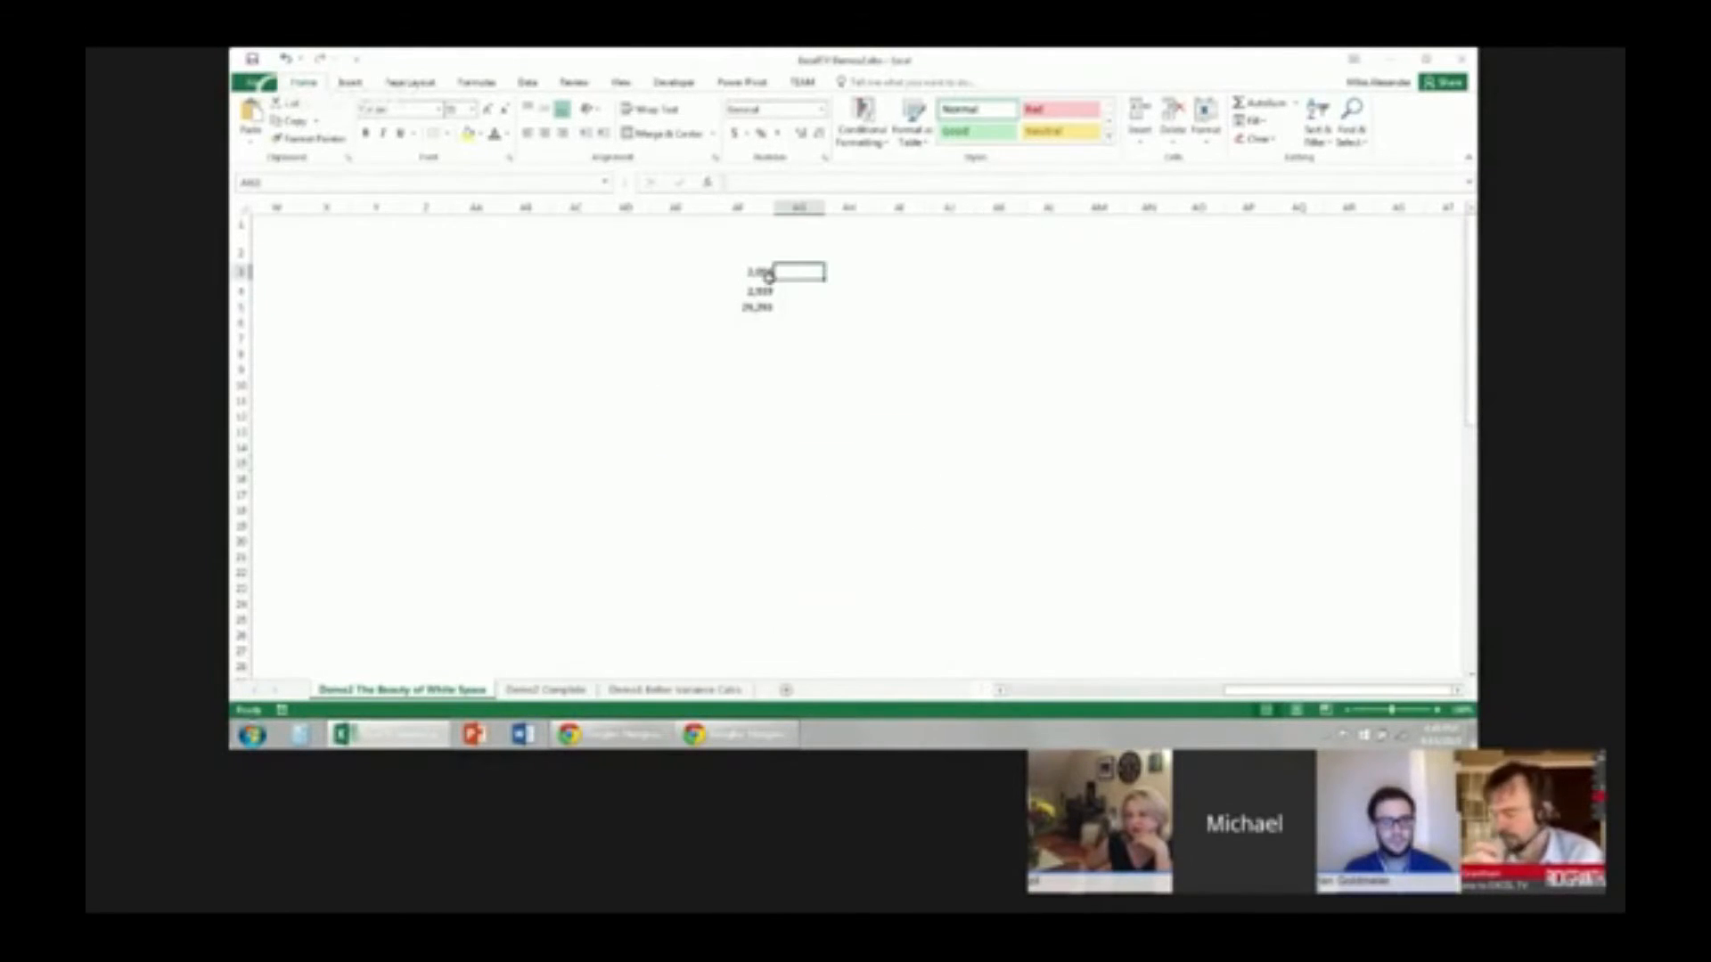
Widen the numbers' column and apply All Borders to the block of cells around them
drag(748, 271, 747, 307)
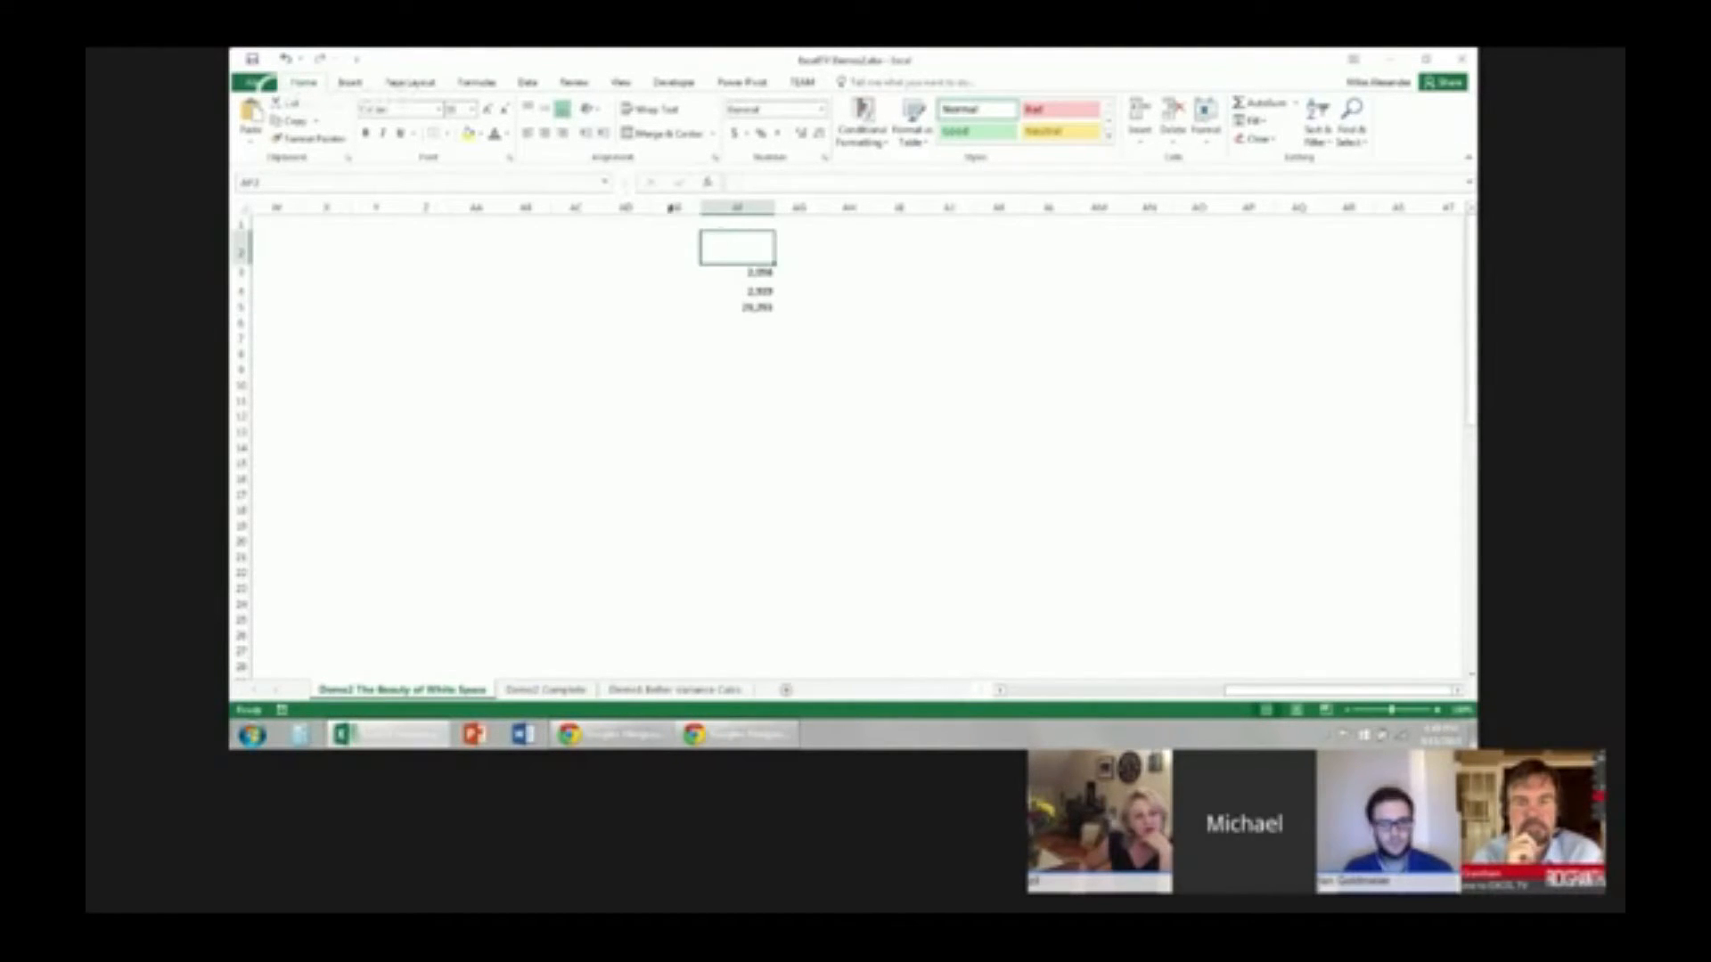
drag(737, 240, 802, 295)
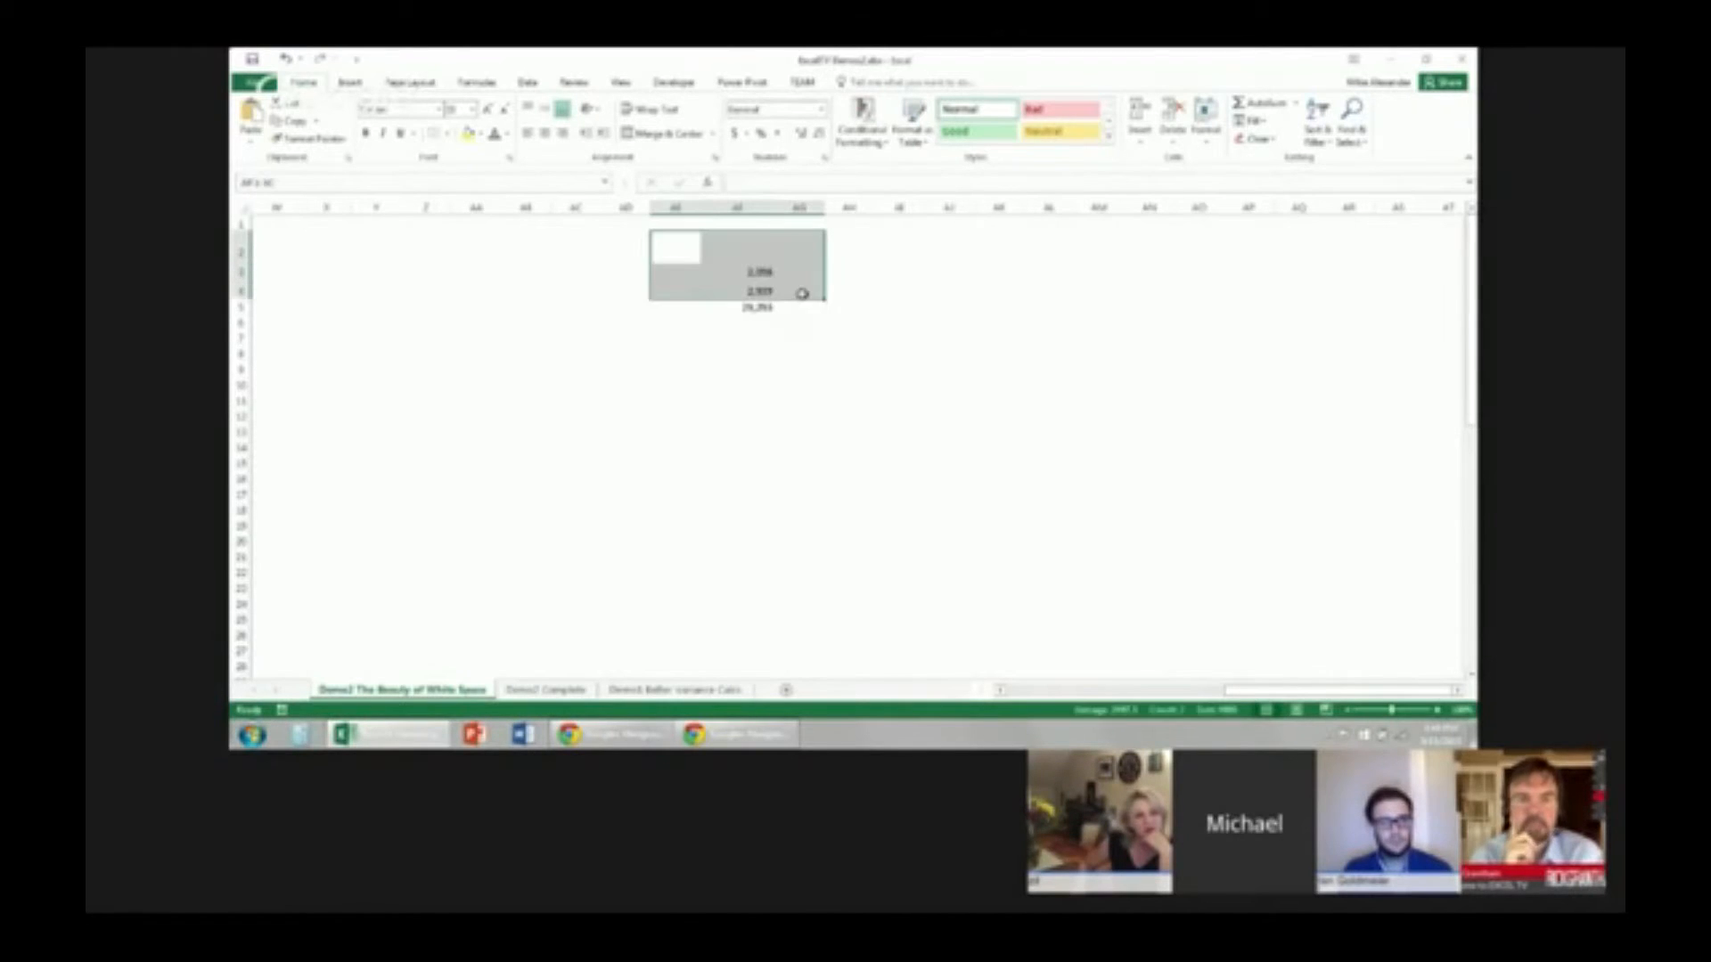
click(467, 107)
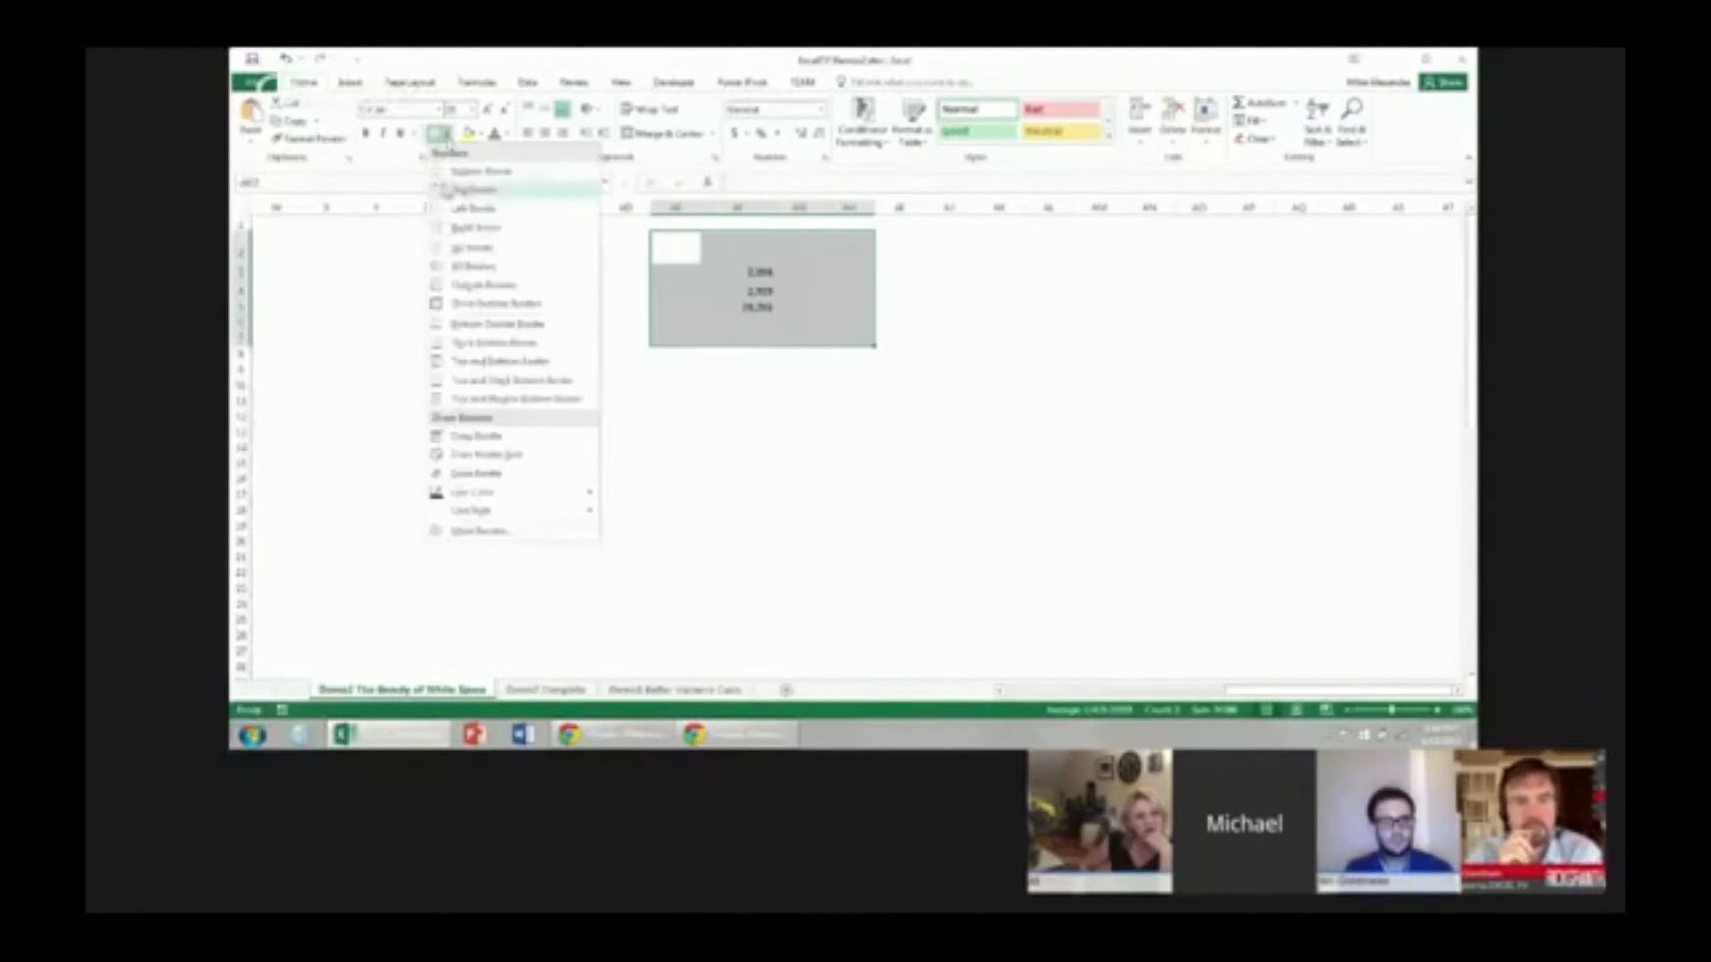
click(478, 266)
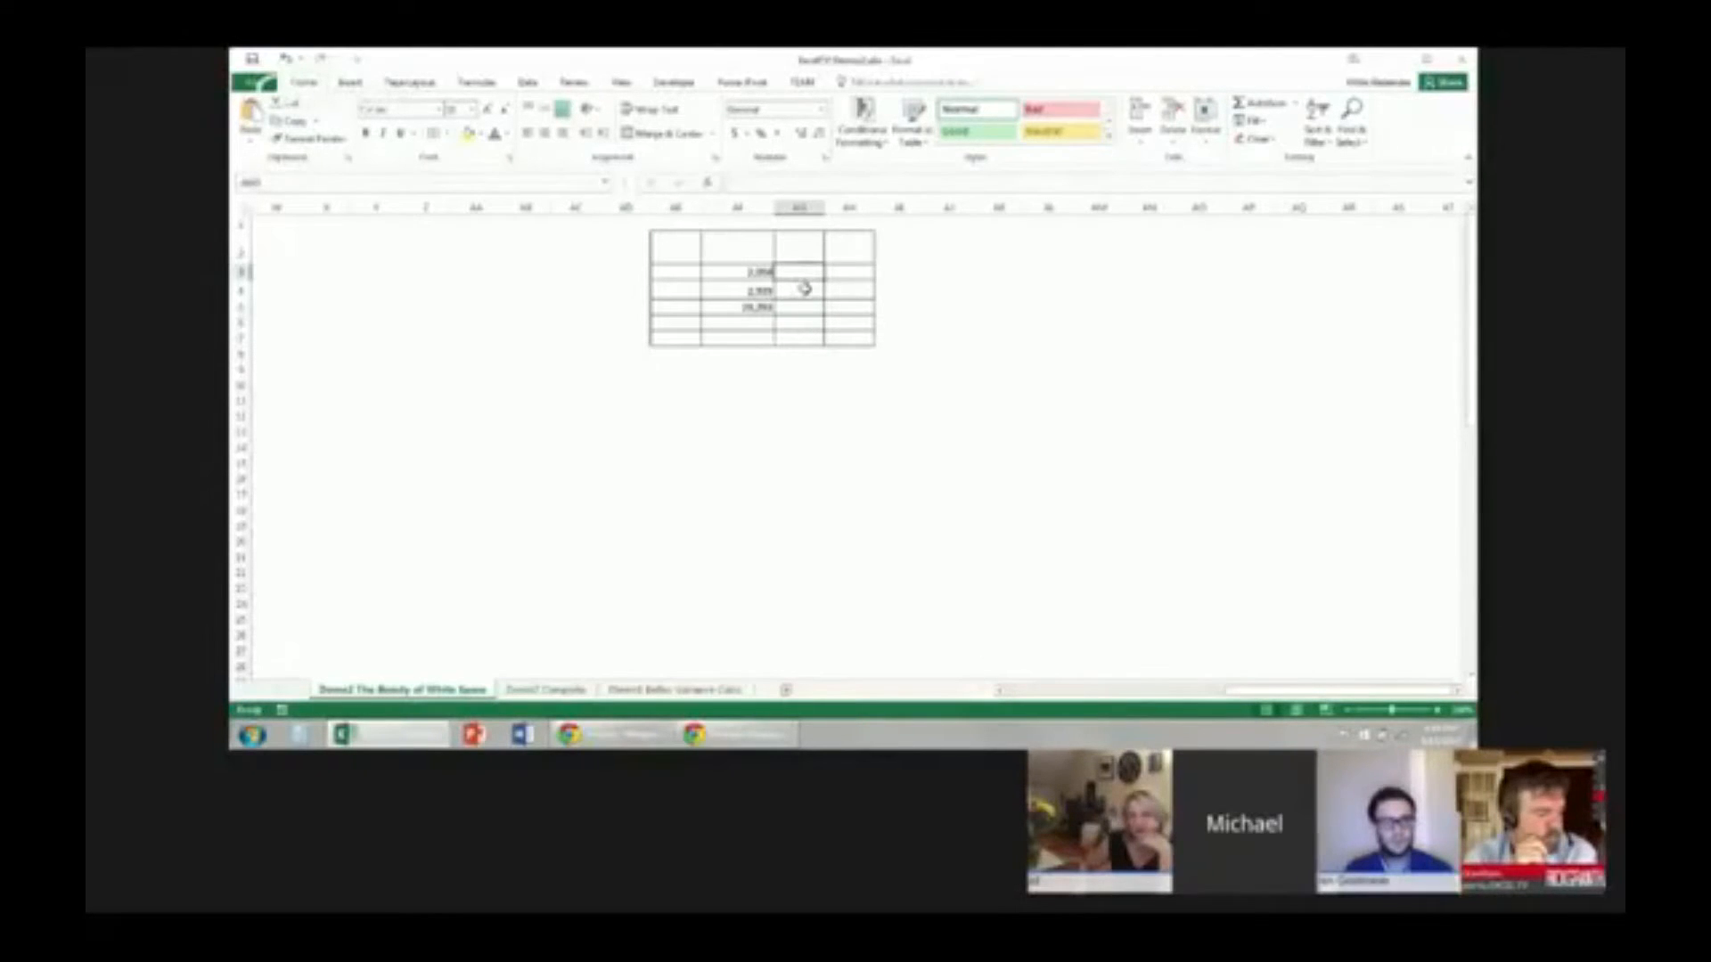
mouse_move(797, 297)
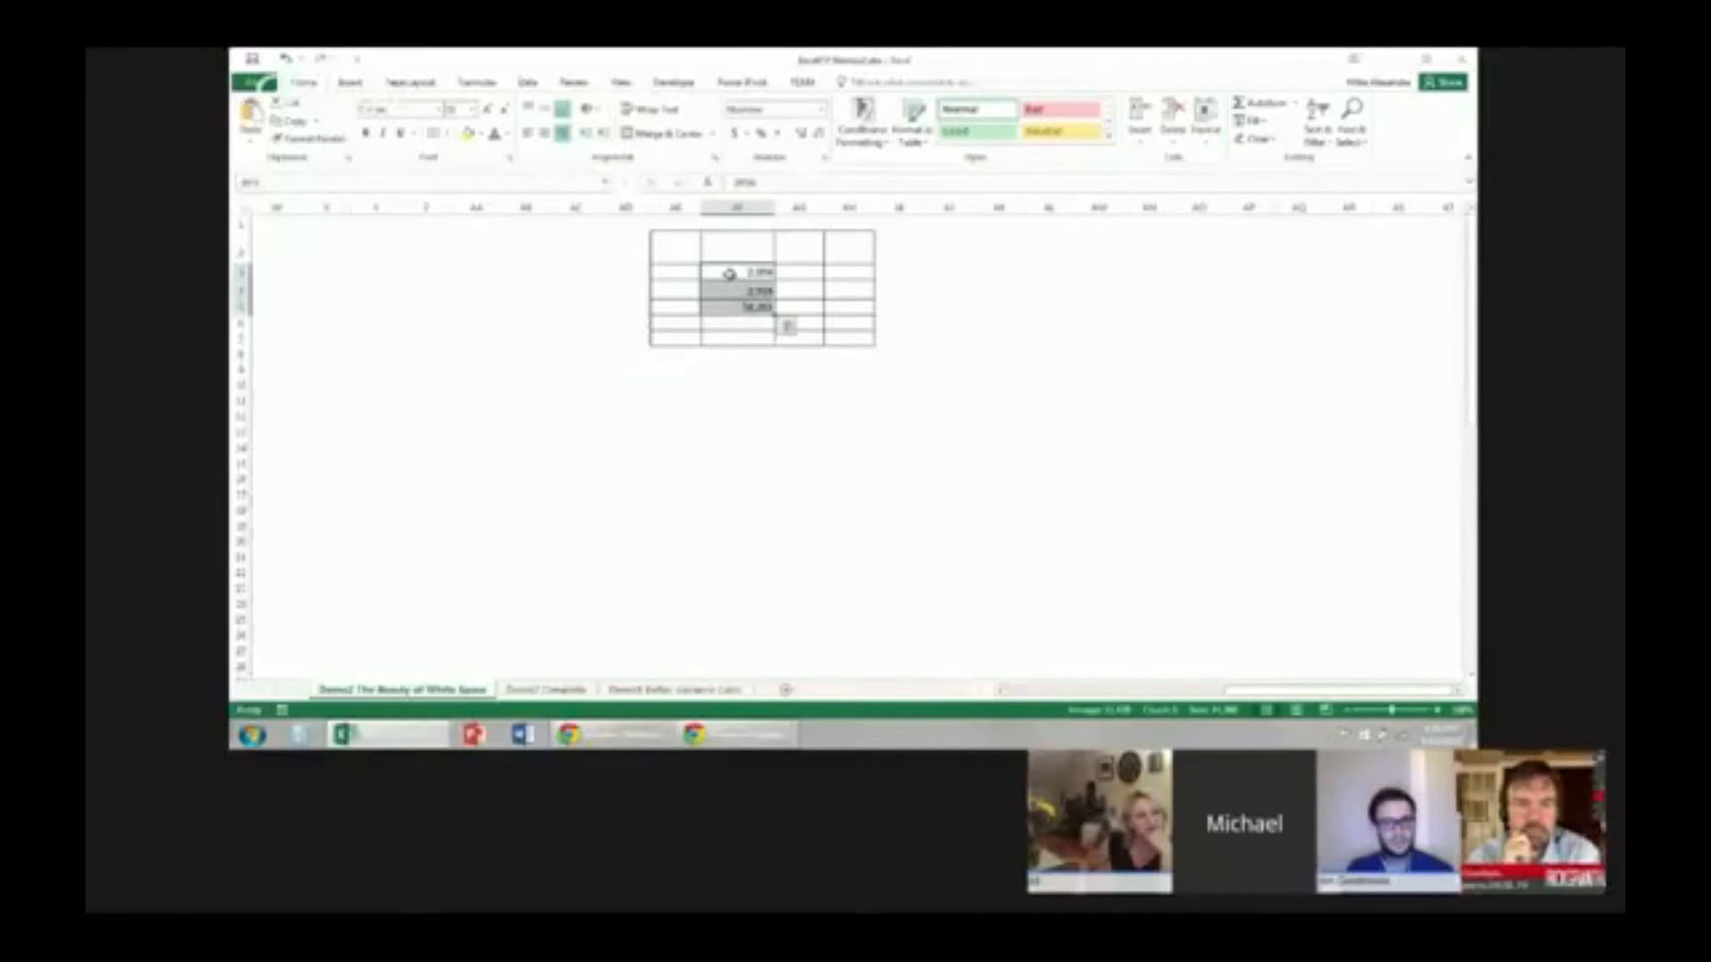
Set the numbers' horizontal alignment to Right (Indent) with an indent value via Format Cells
right_click(746, 294)
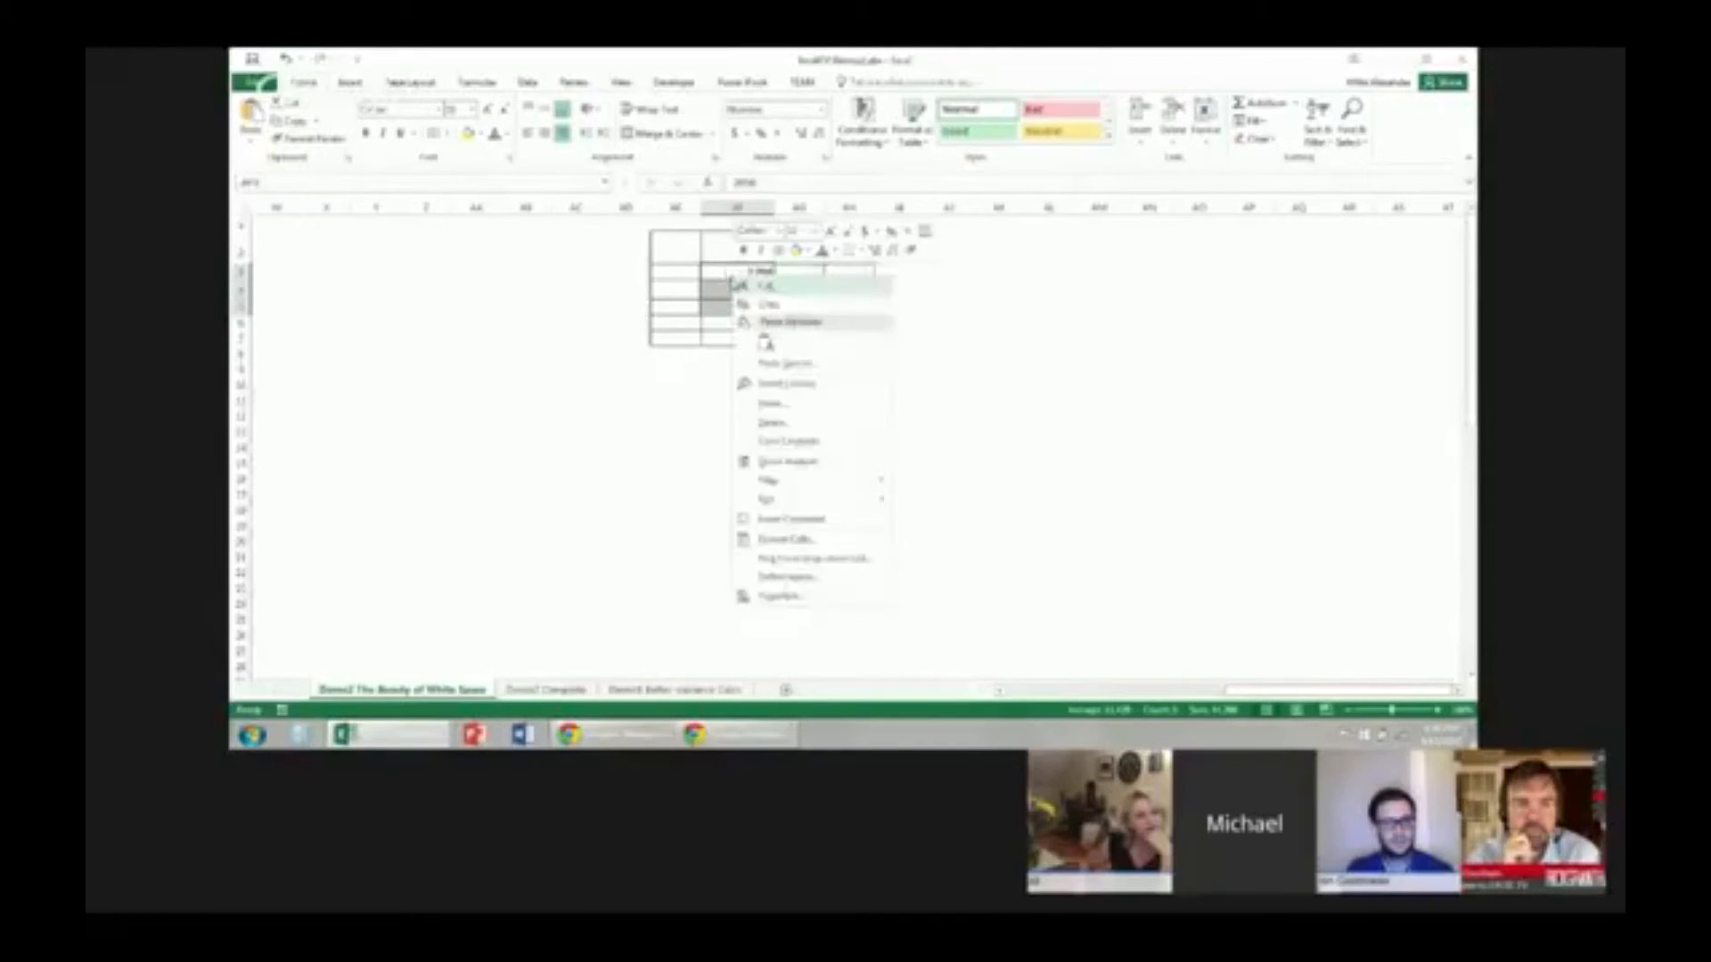
mouse_move(790, 539)
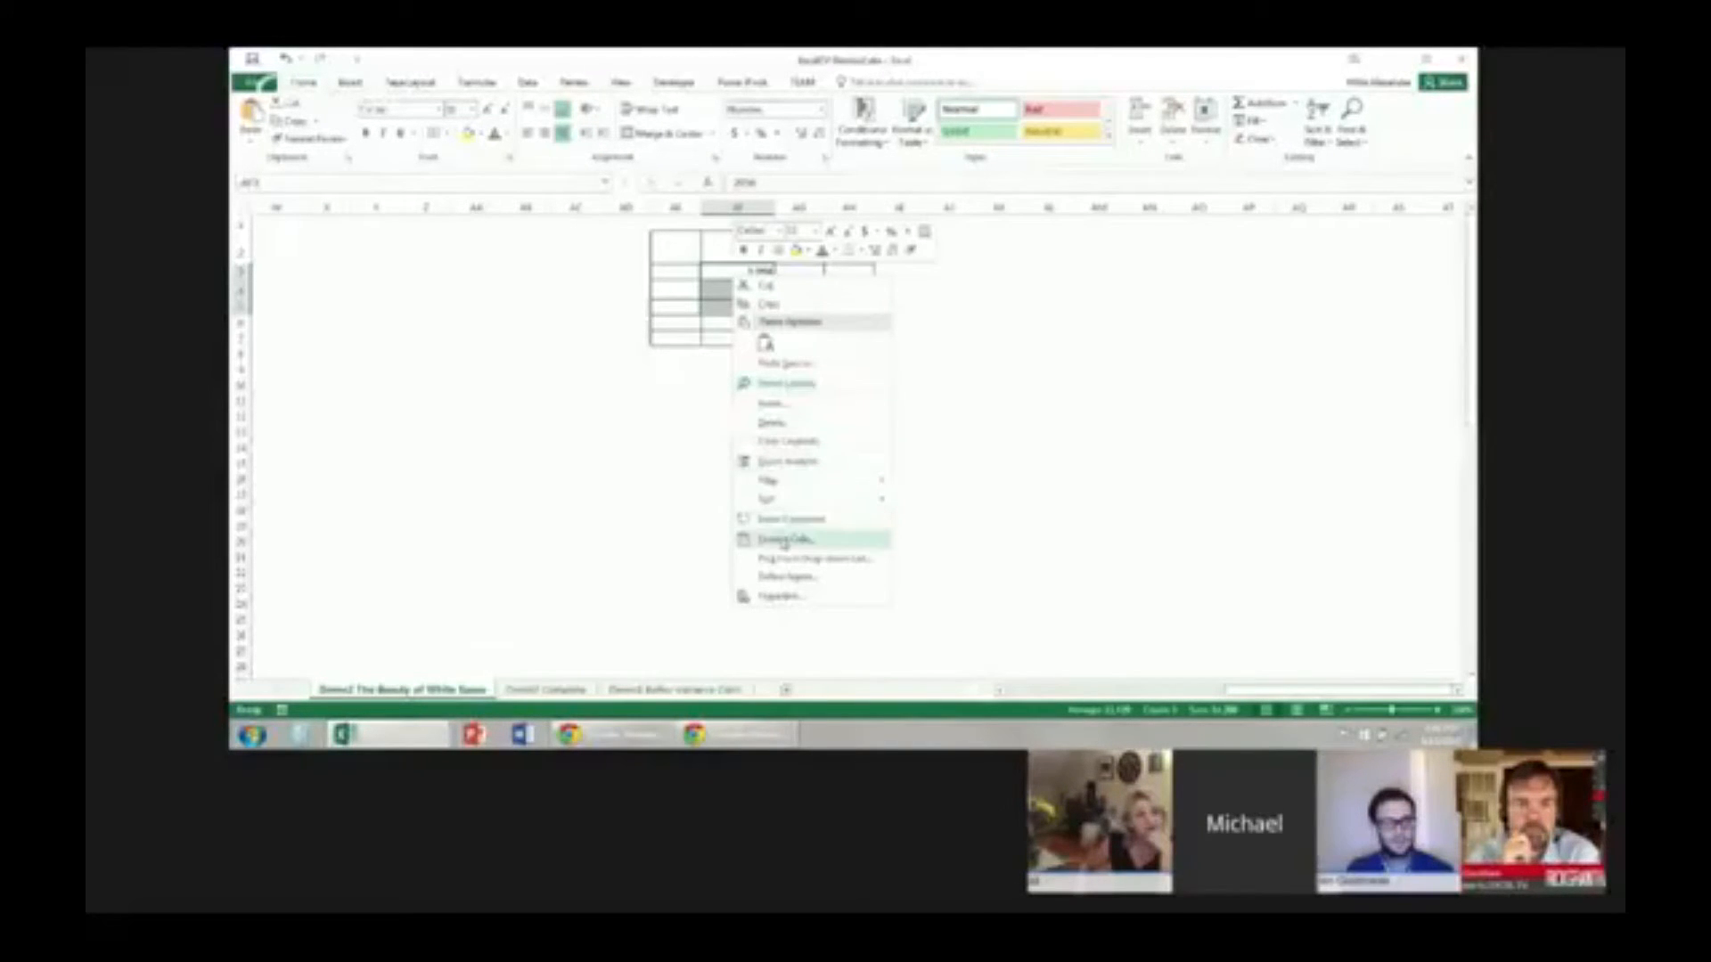
click(783, 538)
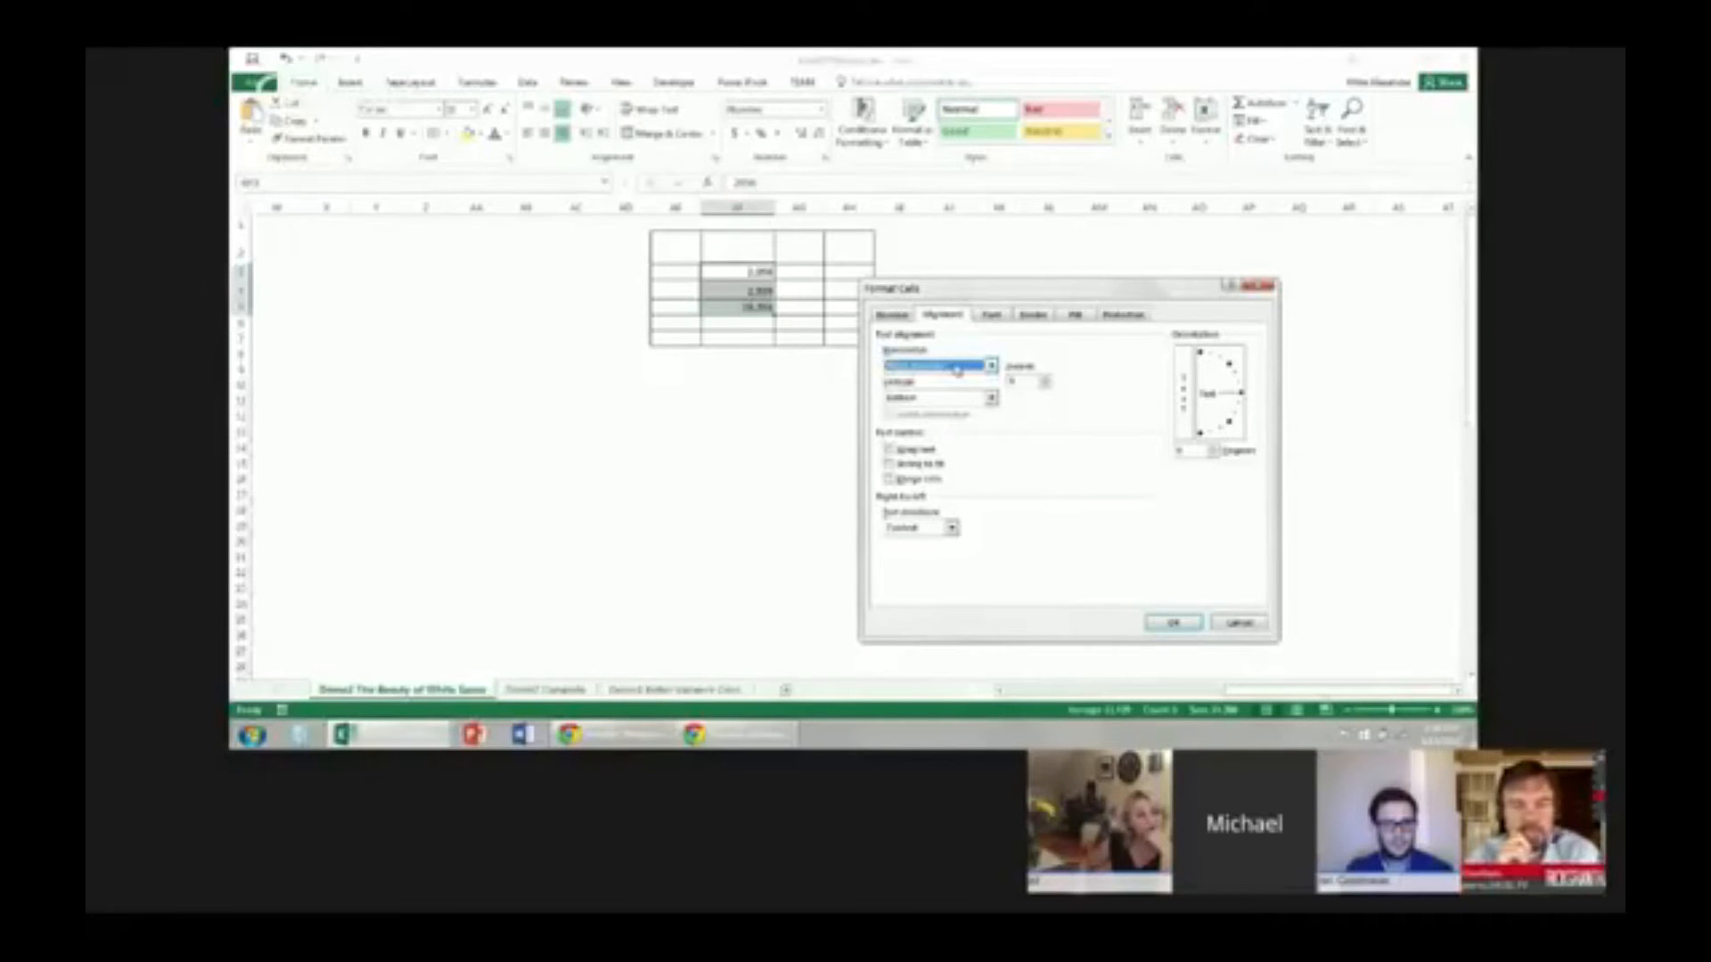
click(977, 364)
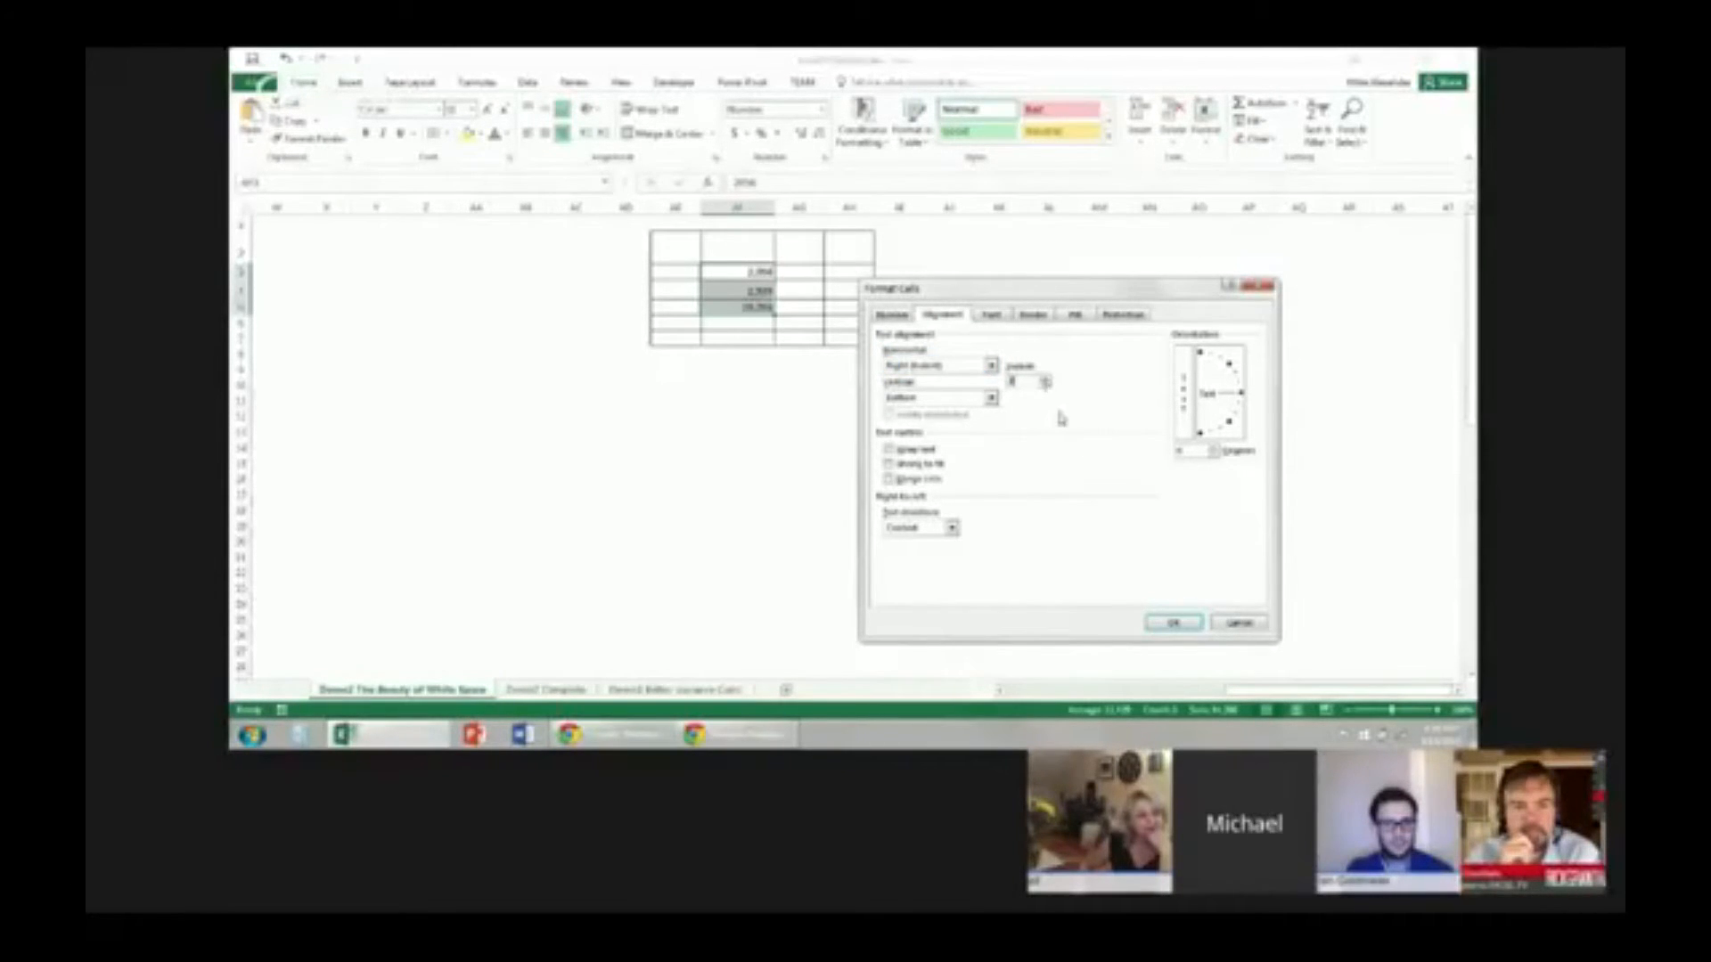
click(1170, 623)
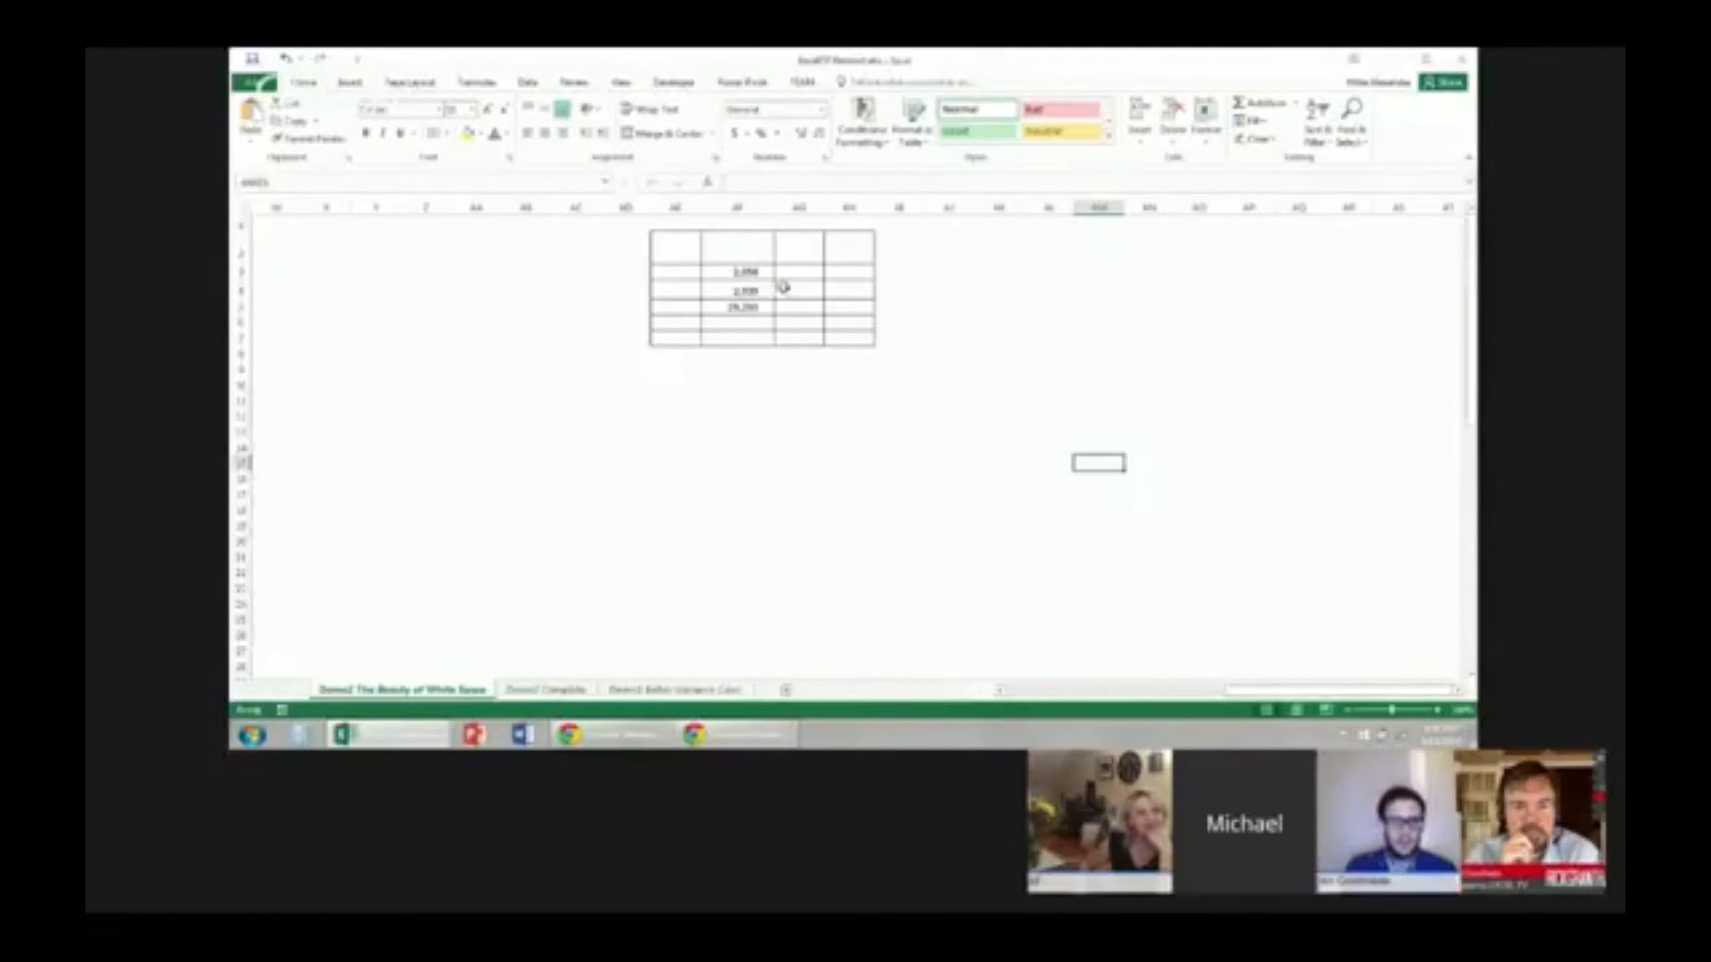
mouse_move(988, 389)
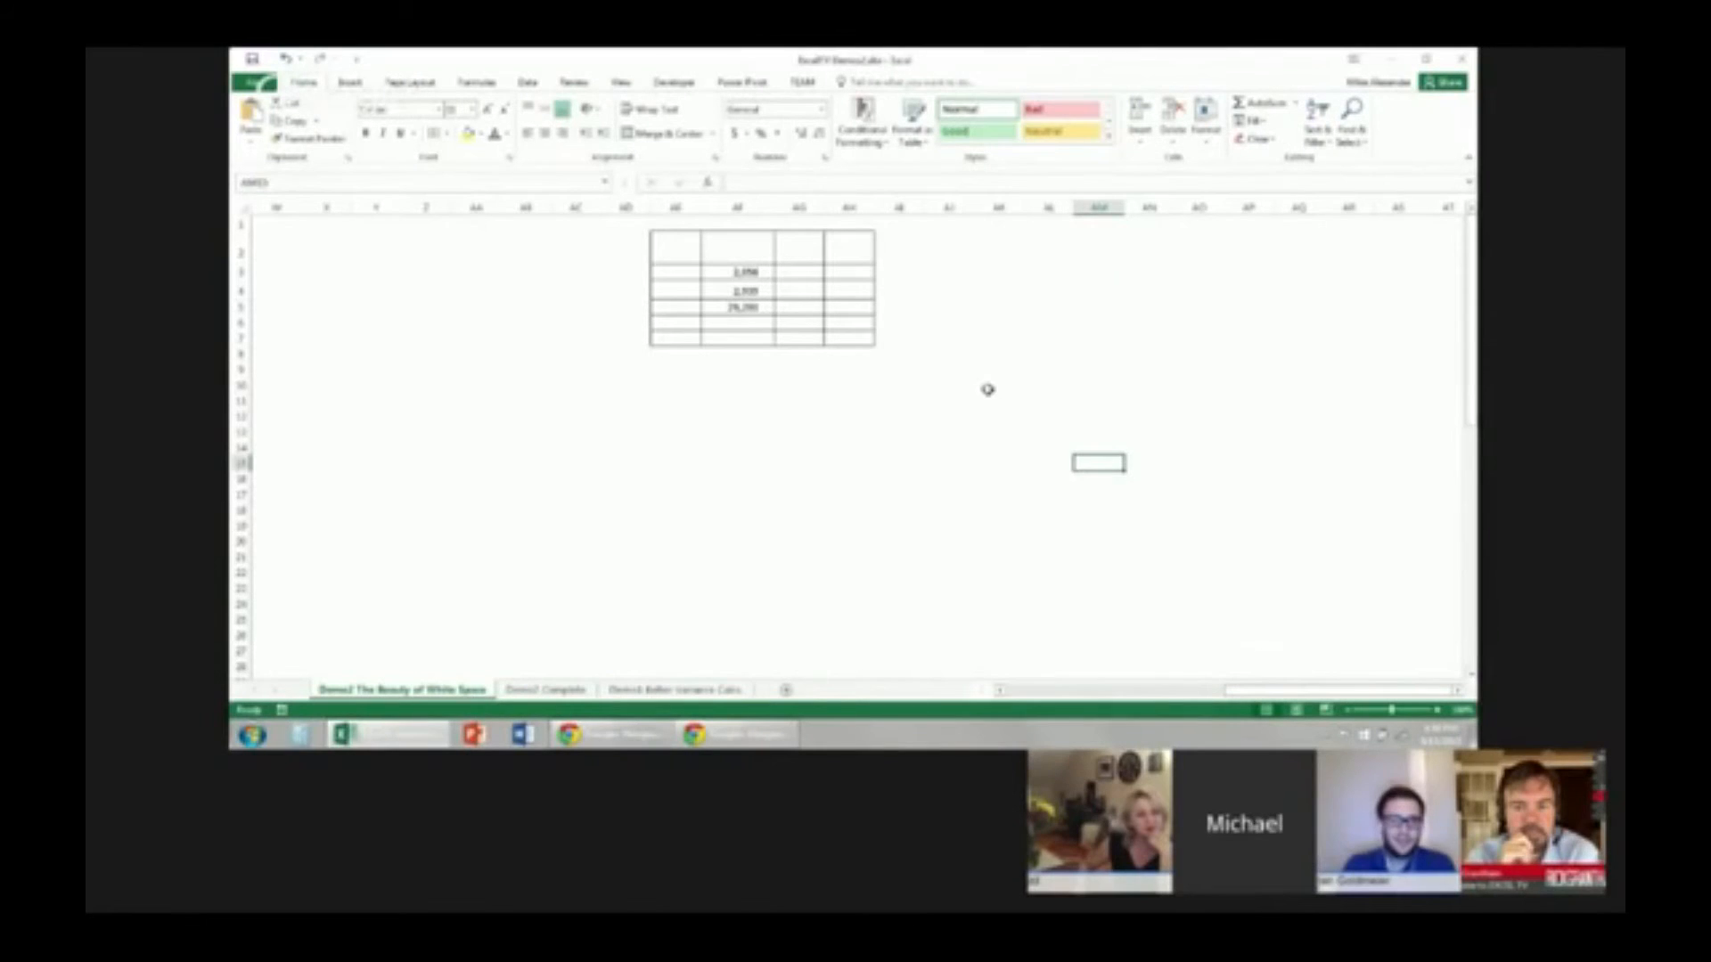
click(995, 386)
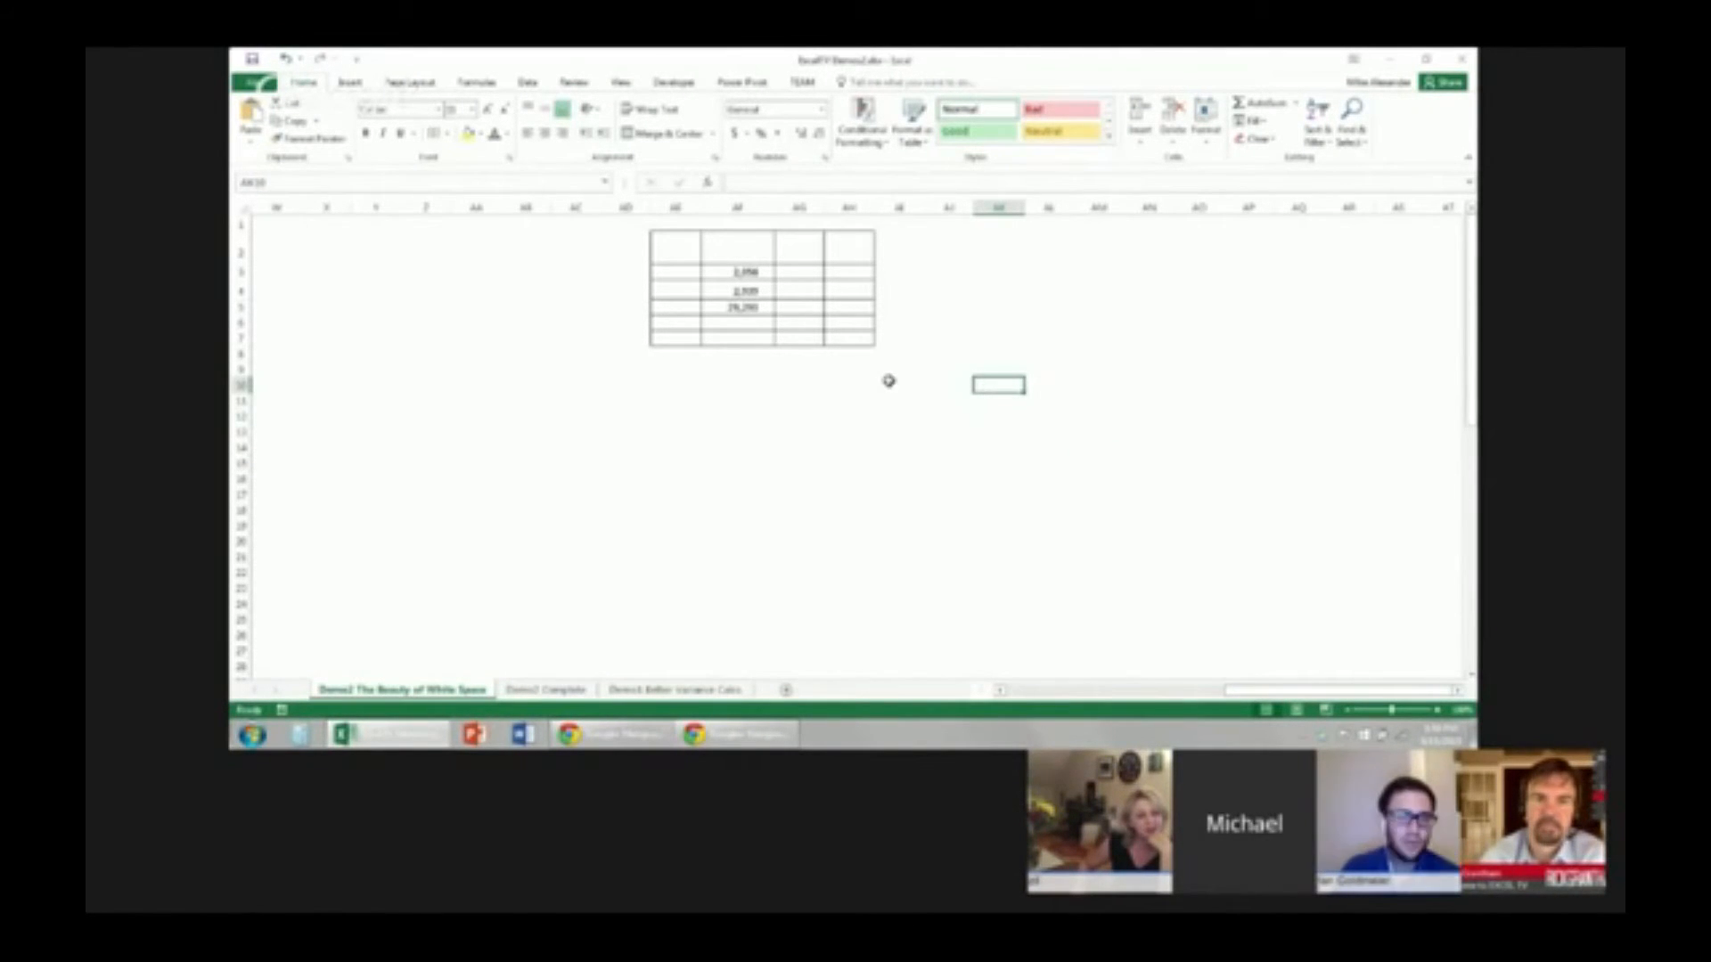
click(796, 372)
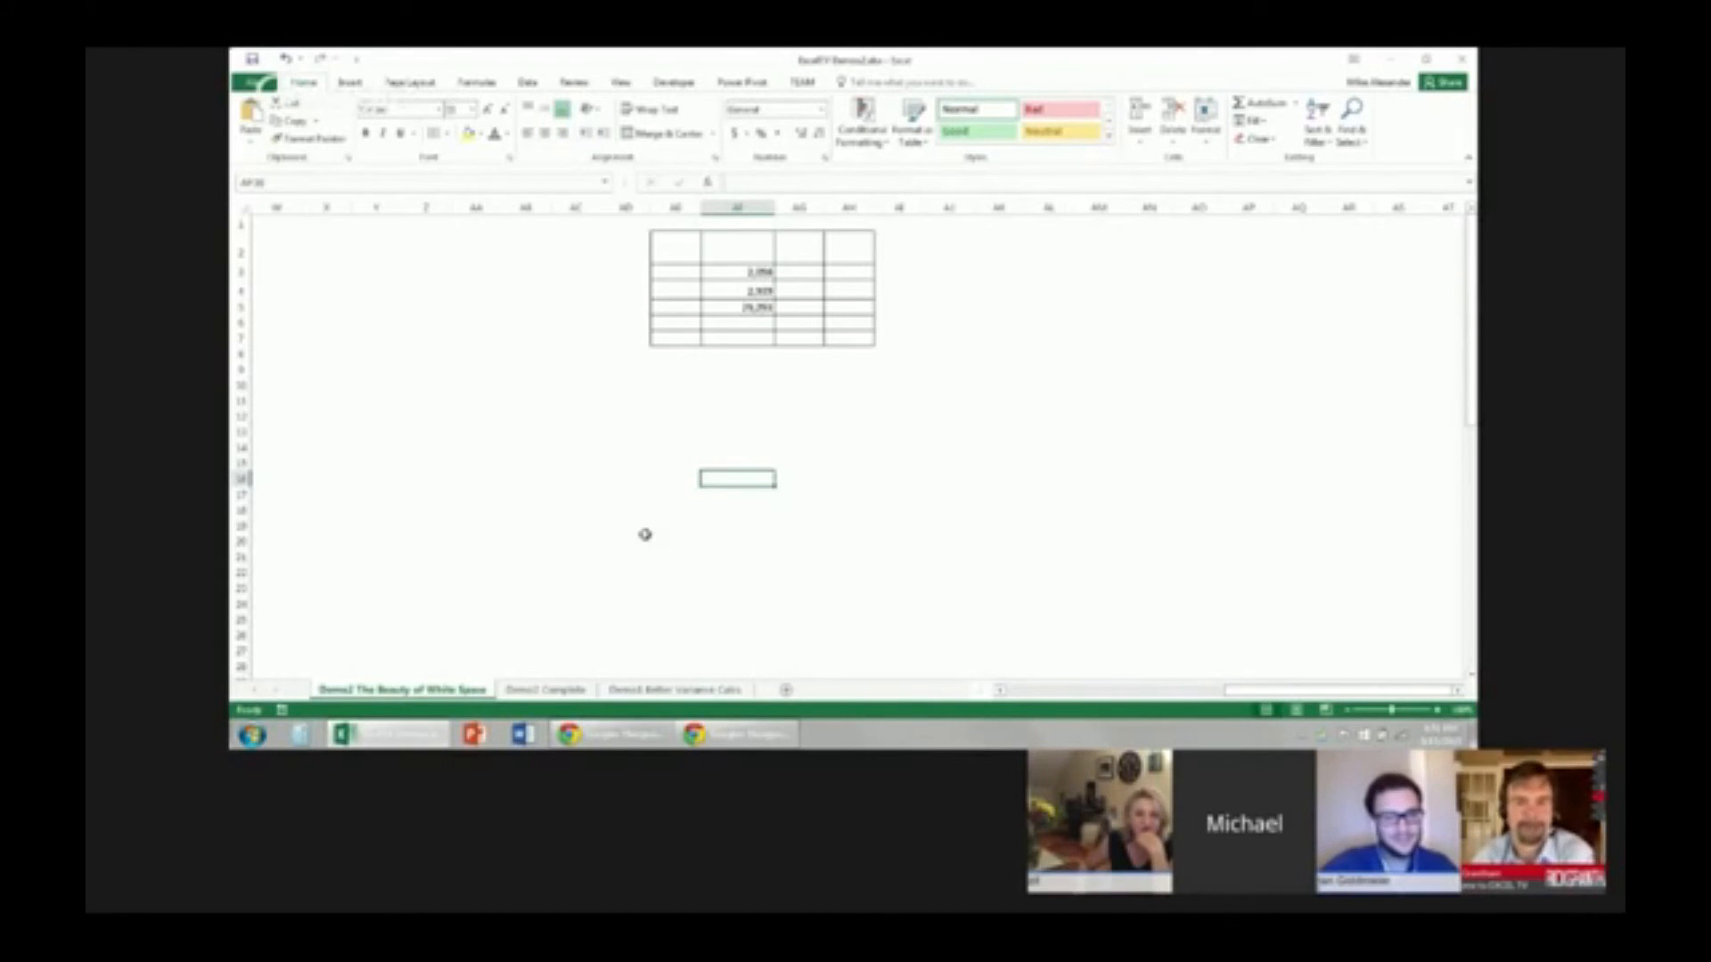
right_click(402, 688)
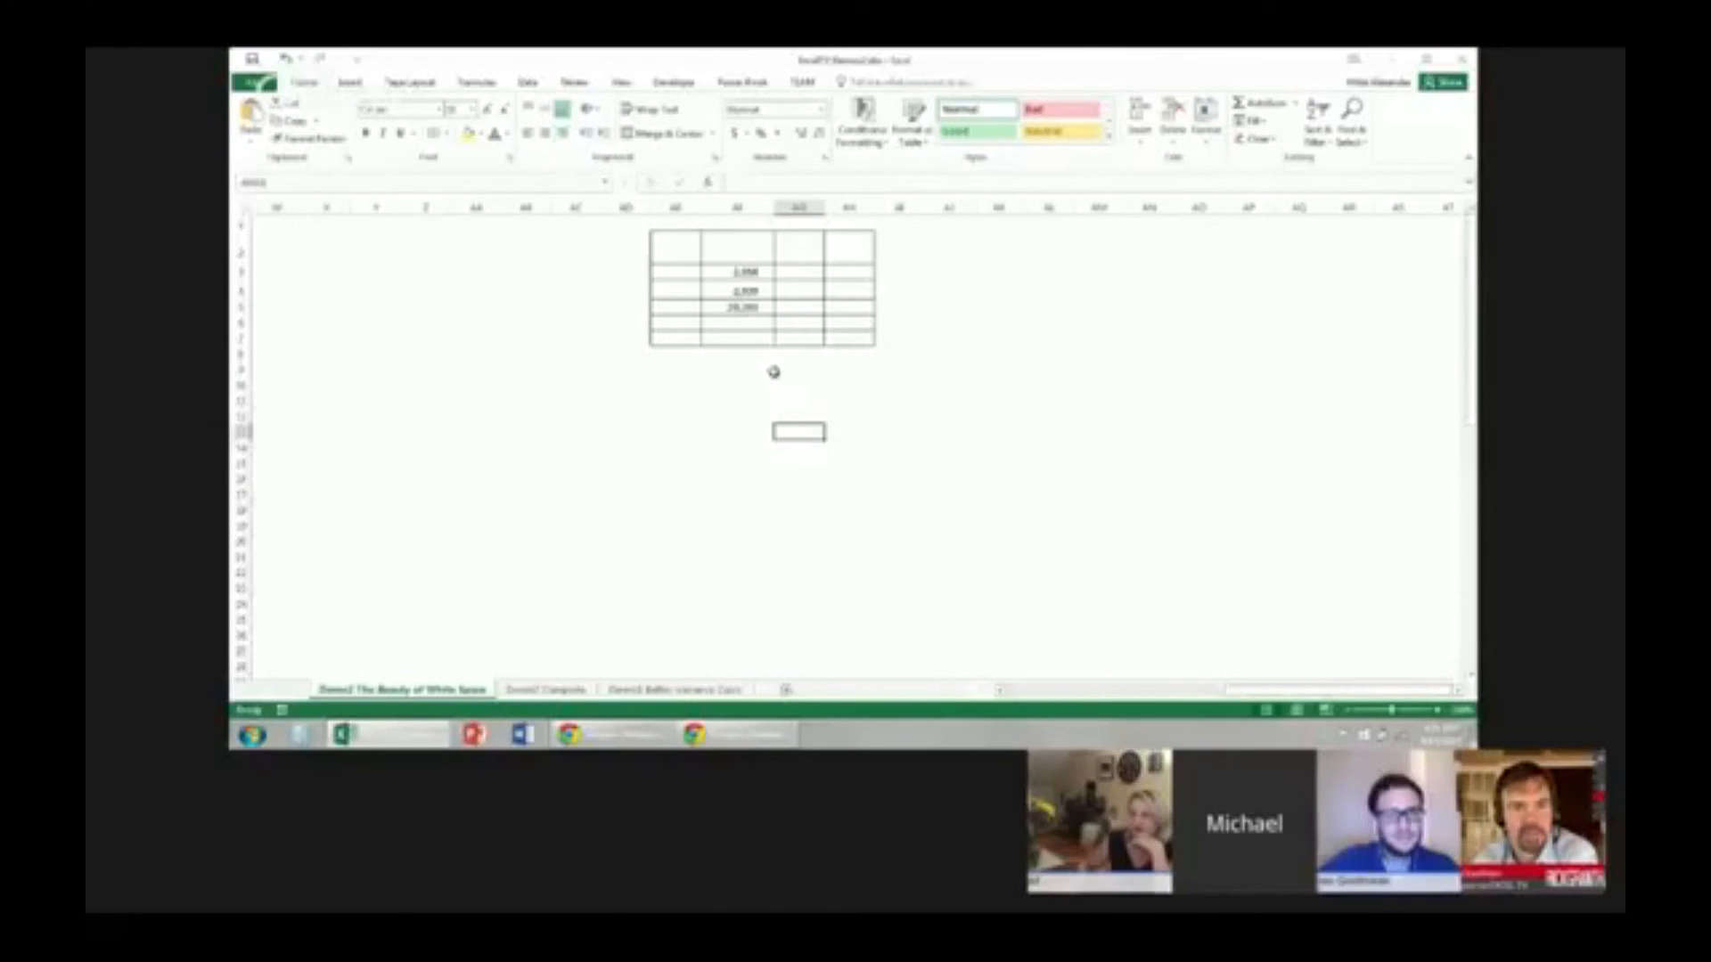
click(736, 375)
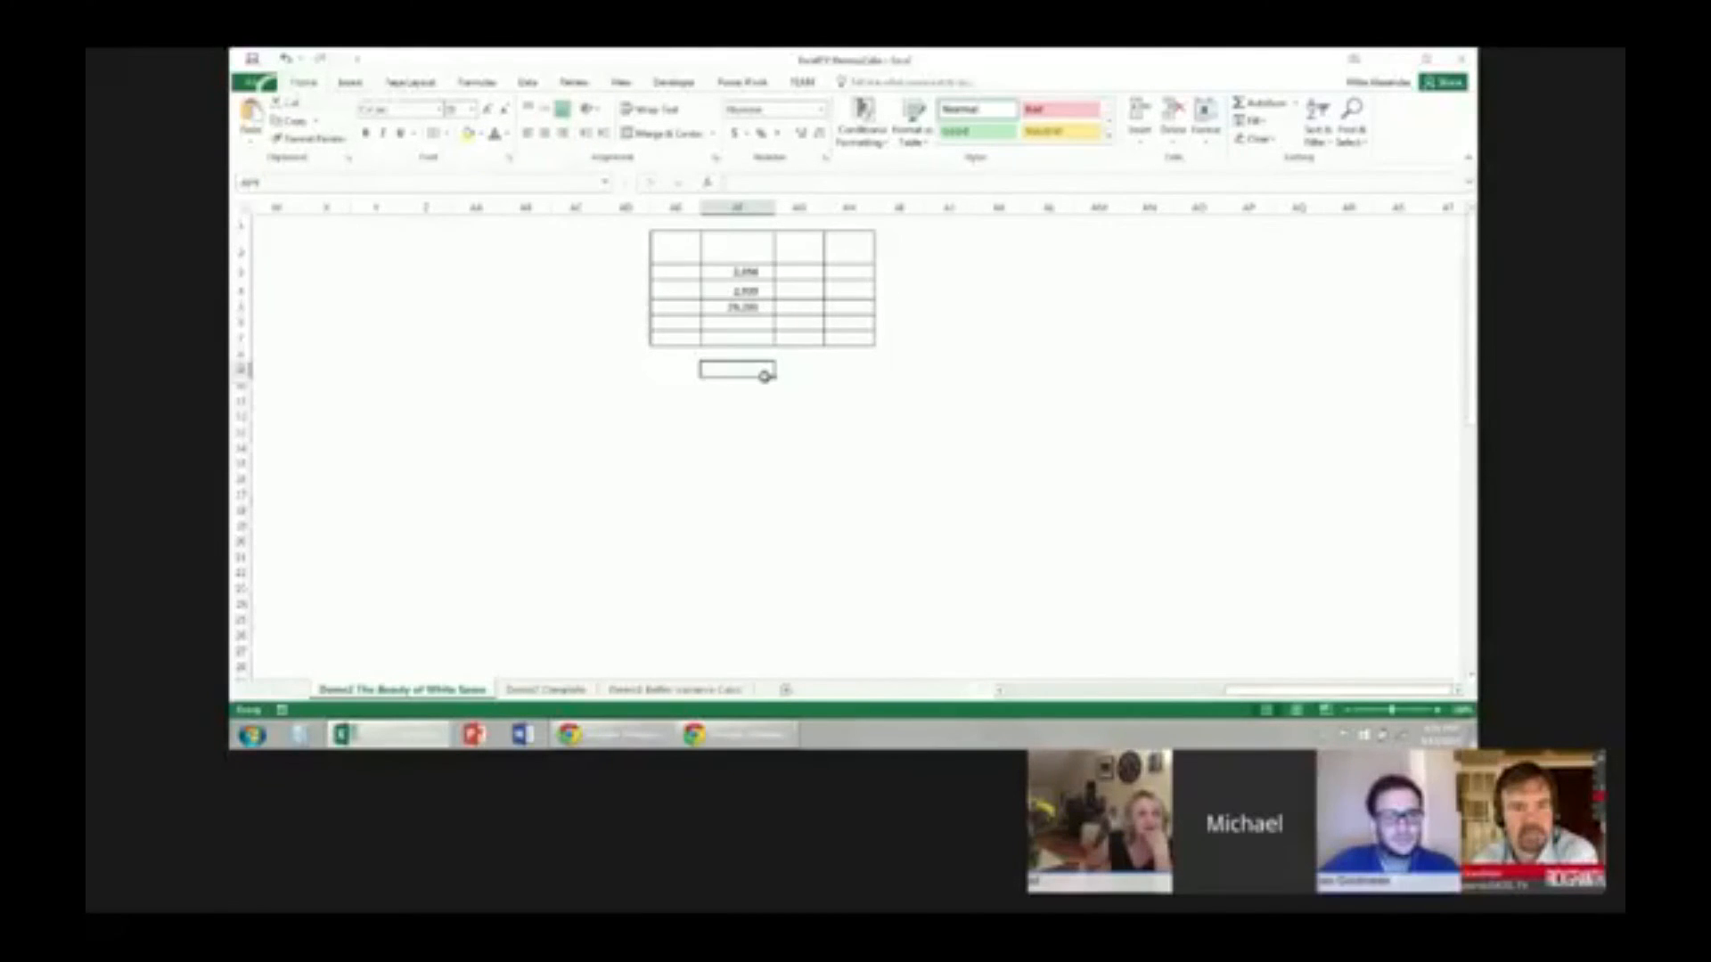